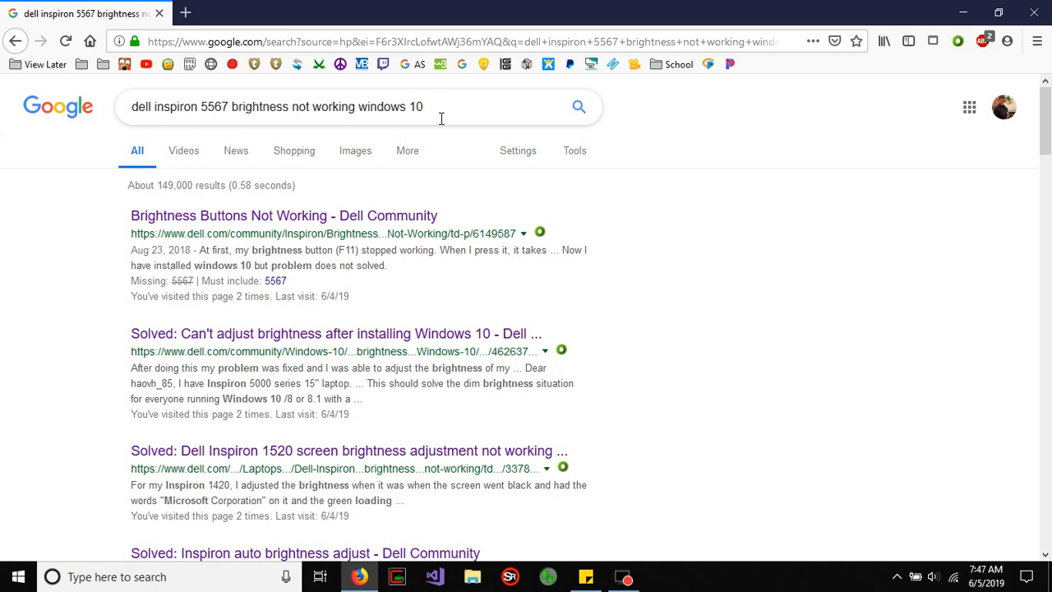
- Reach the Dell power plan settings in Power Options from the battery tray icon
click(440, 106)
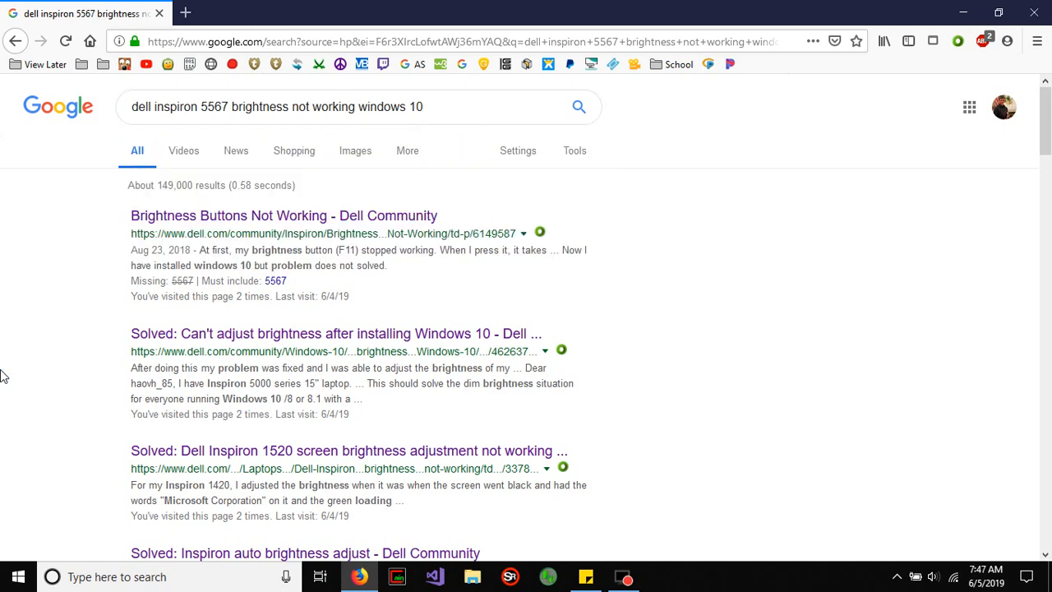
mouse_move(842, 381)
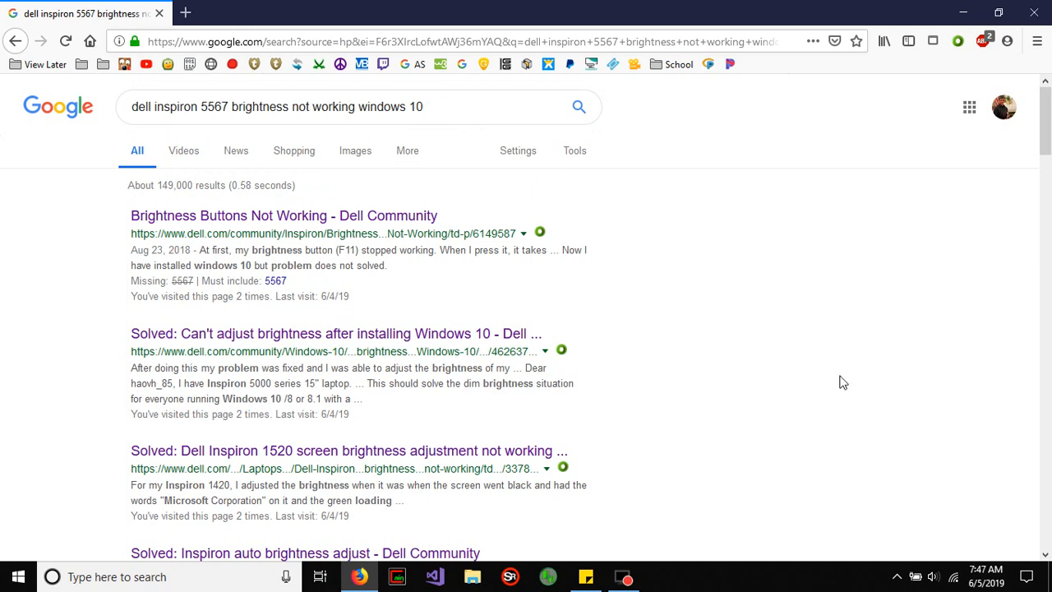
mouse_move(684, 273)
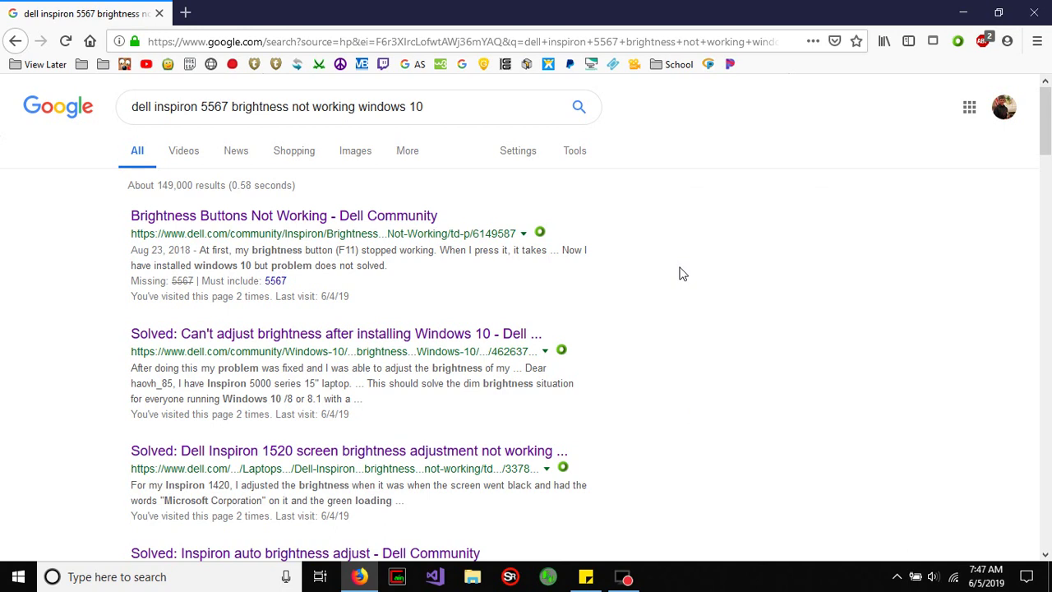
mouse_move(406, 212)
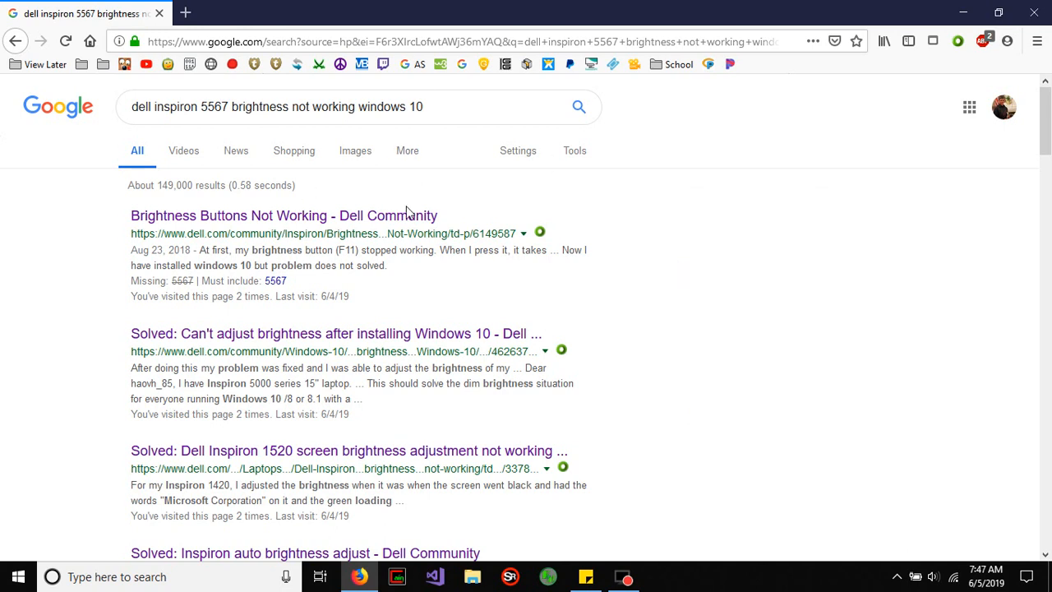
mouse_move(414, 194)
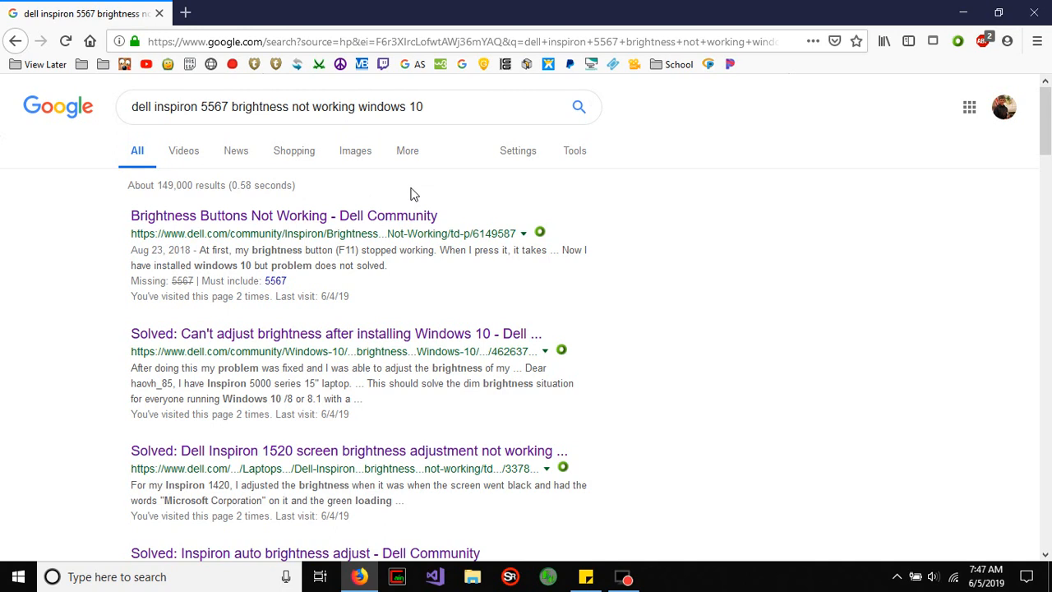
mouse_move(513, 92)
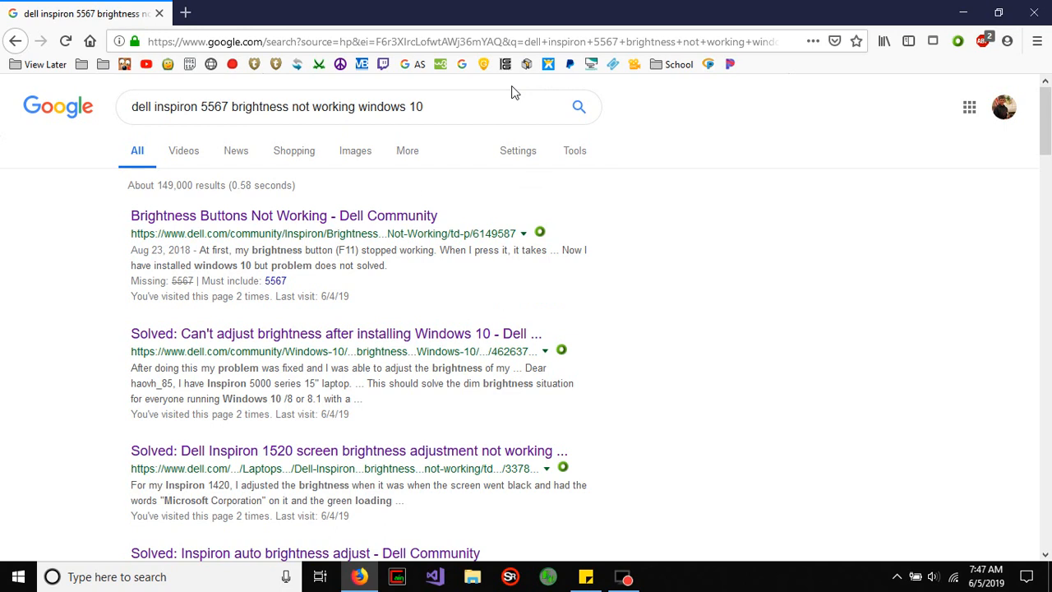
scroll(down, 3)
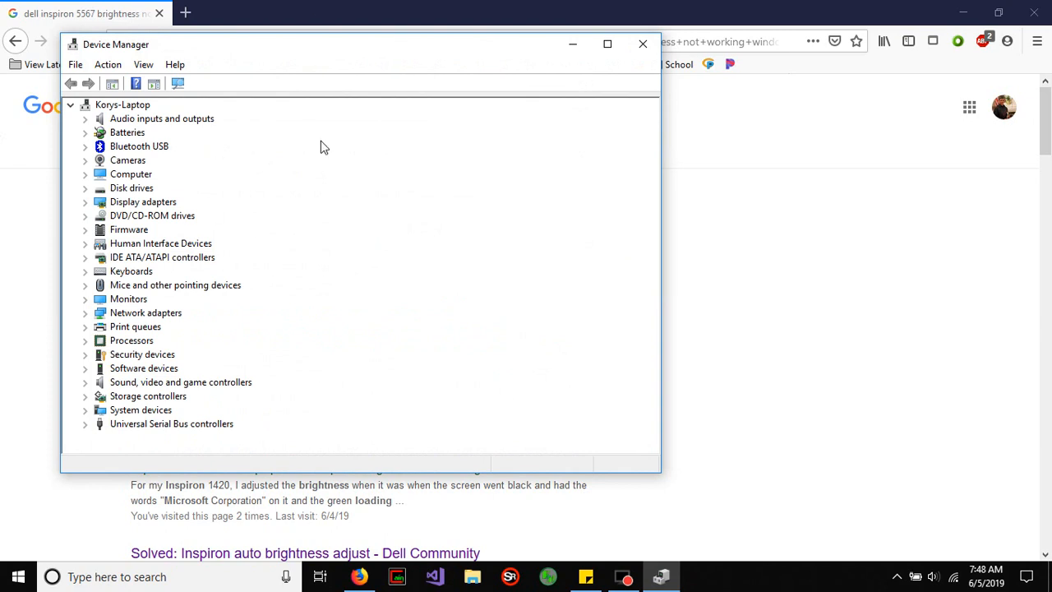
mouse_move(229, 336)
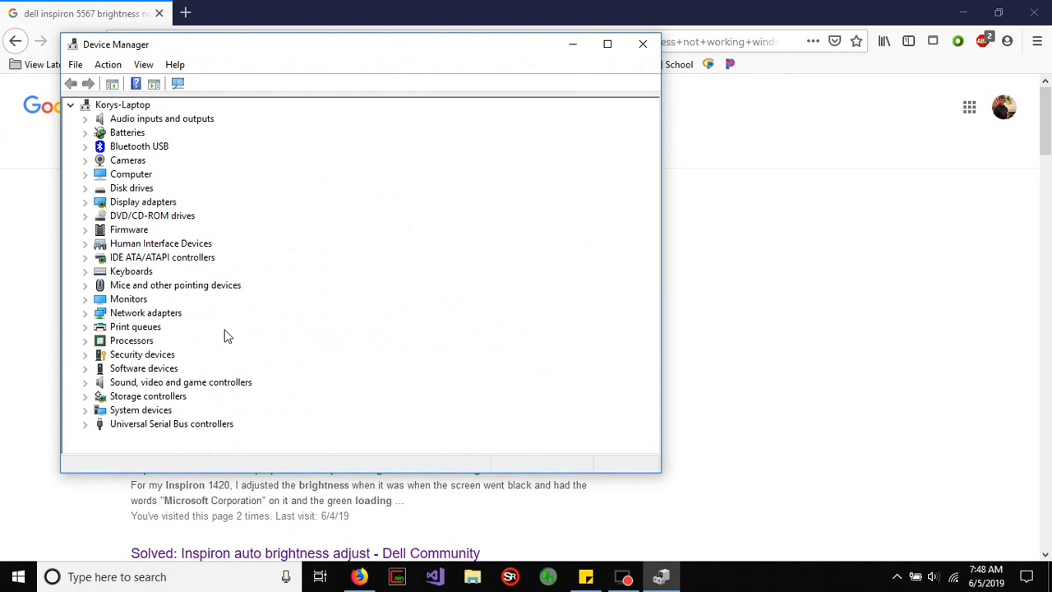
mouse_move(325, 462)
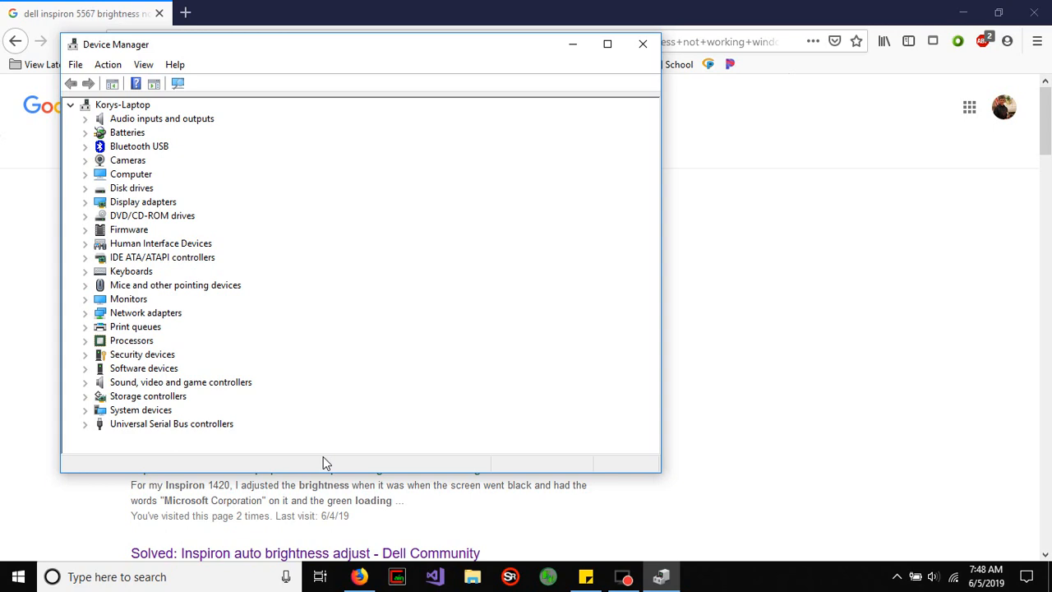
mouse_move(343, 443)
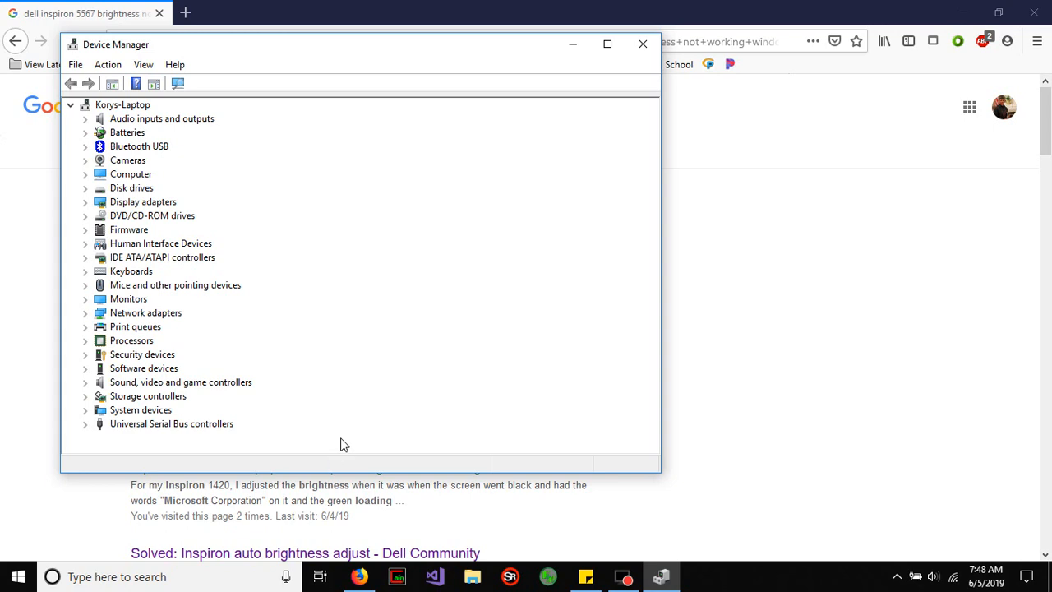
mouse_move(487, 434)
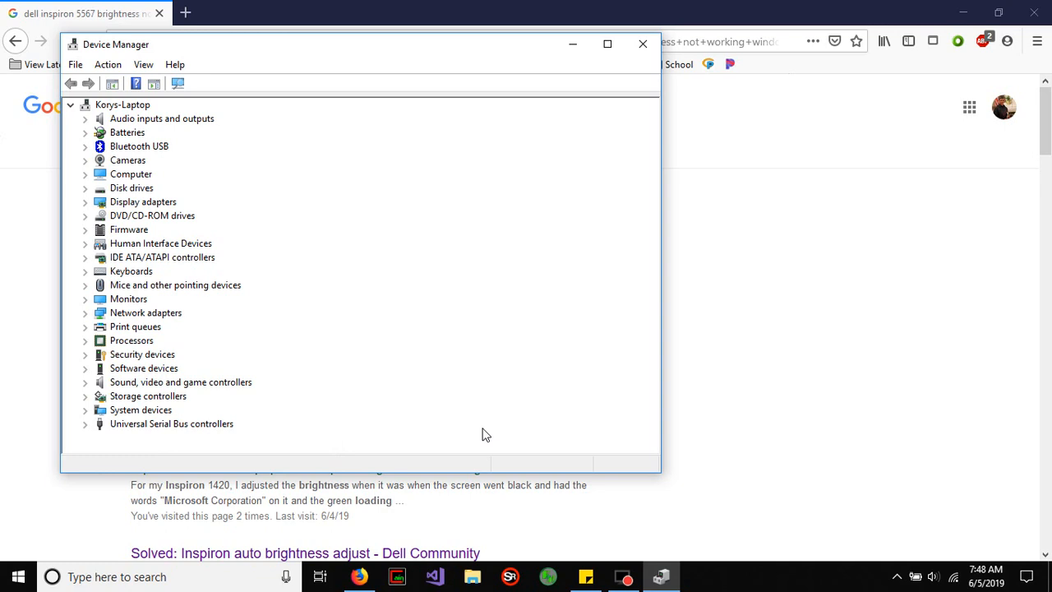
click(914, 575)
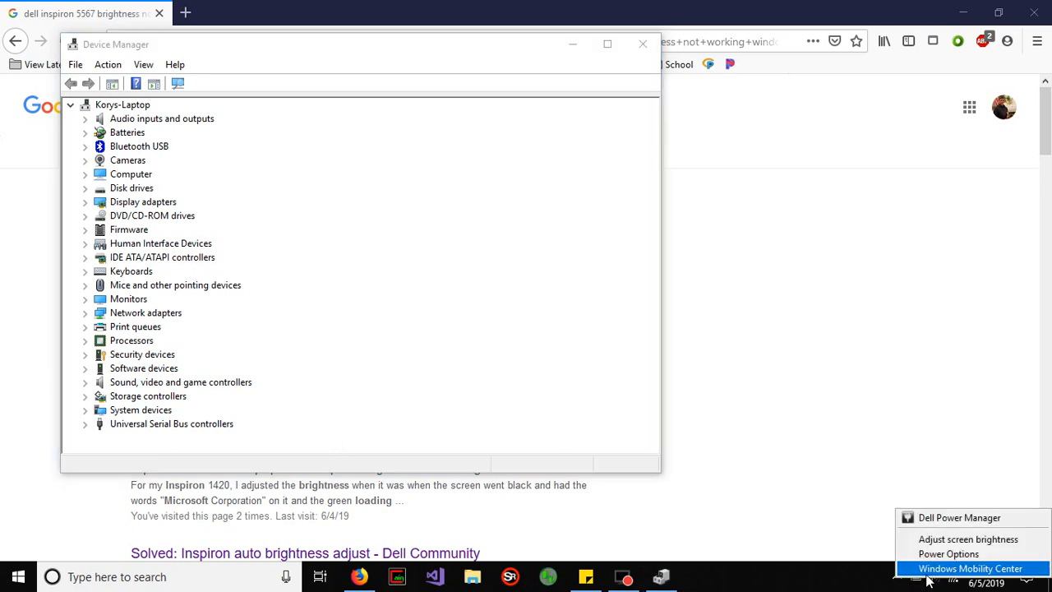
click(949, 552)
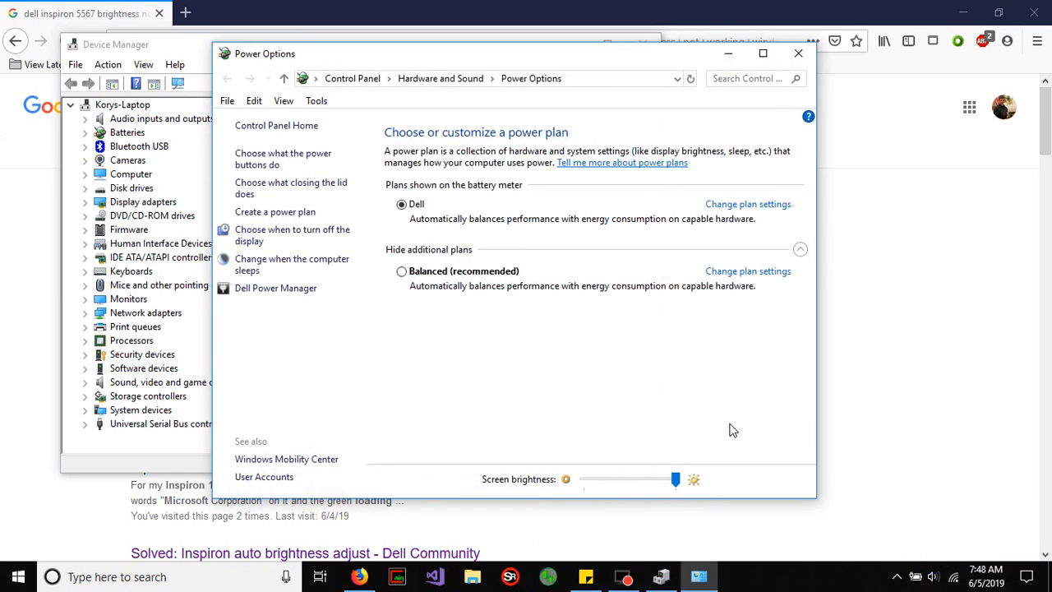
- Lower the Screen brightness slider, then drag it back to maximum
drag(676, 478, 627, 480)
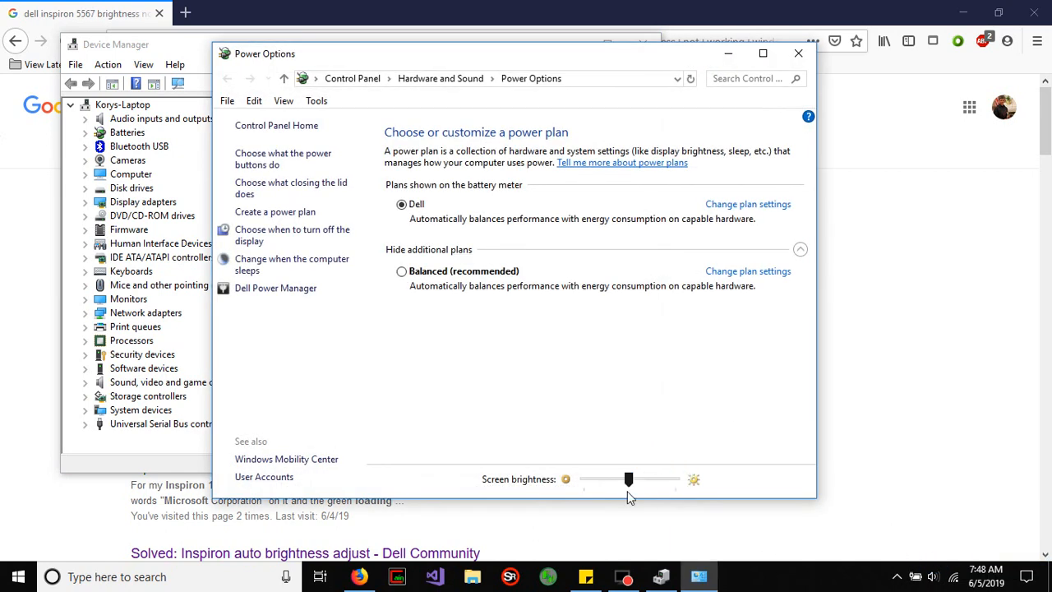
drag(628, 478, 676, 479)
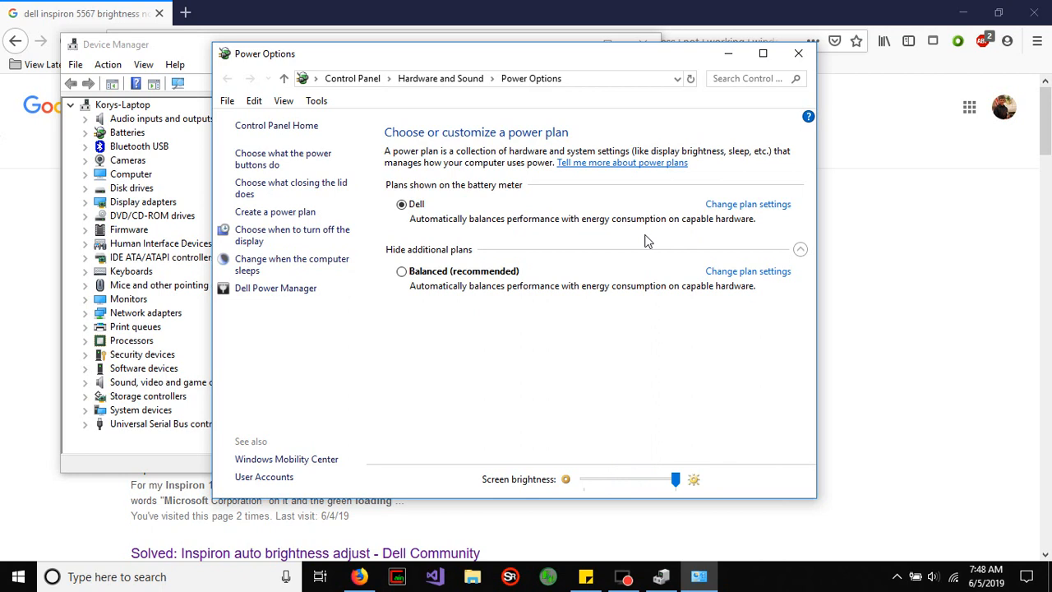
mouse_move(799, 51)
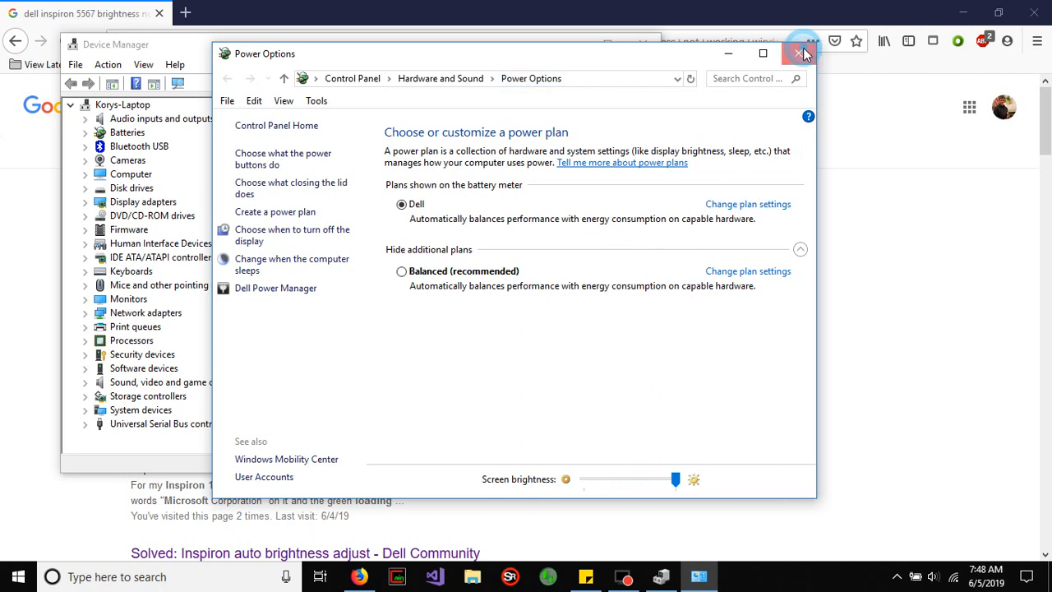
- Close the Power Options window, returning to Device Manager
click(799, 53)
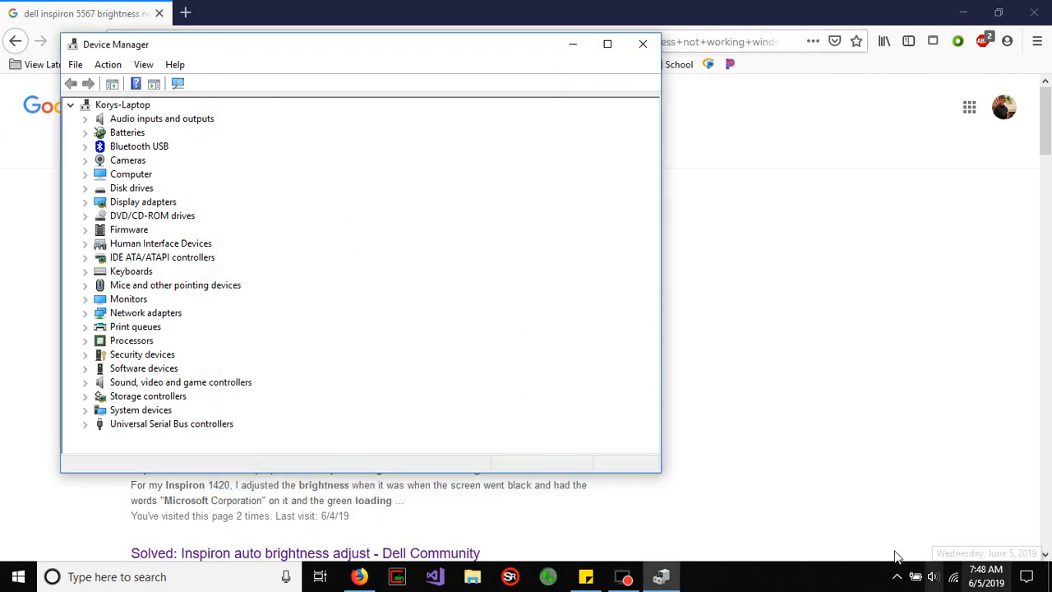
mouse_move(688, 482)
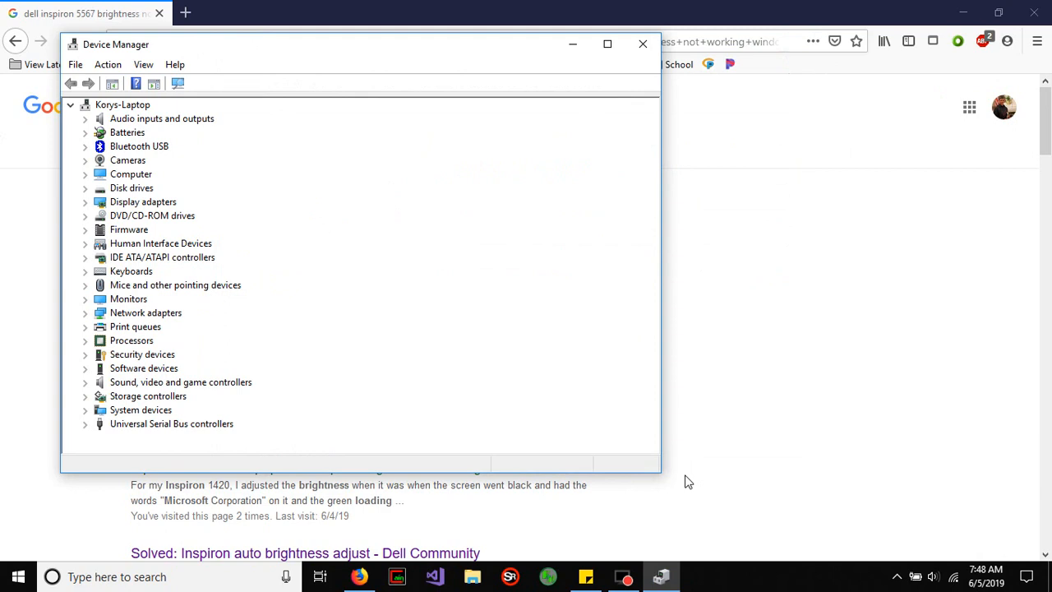
mouse_move(891, 529)
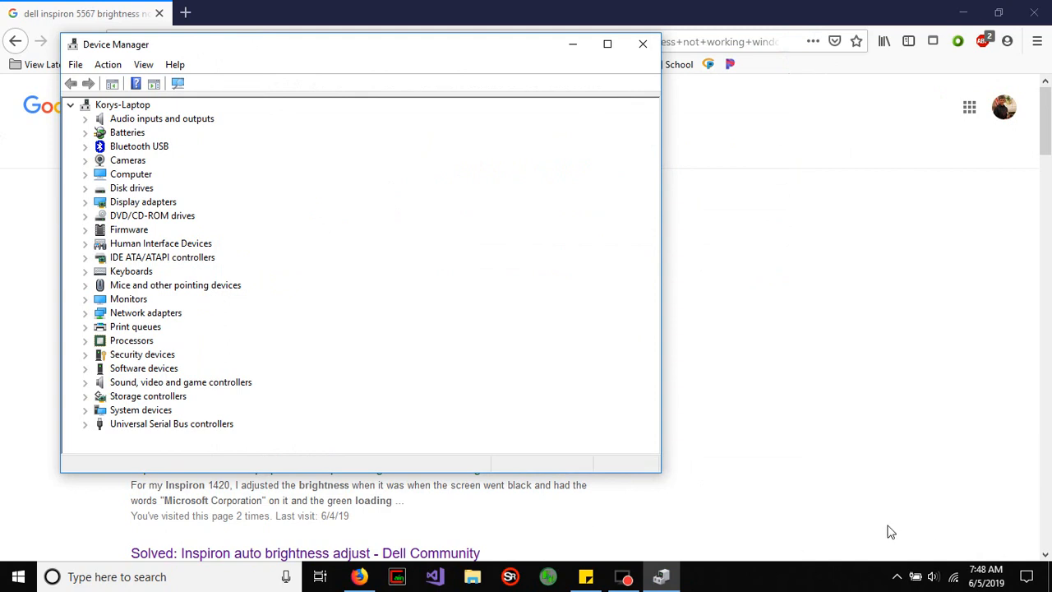
mouse_move(484, 126)
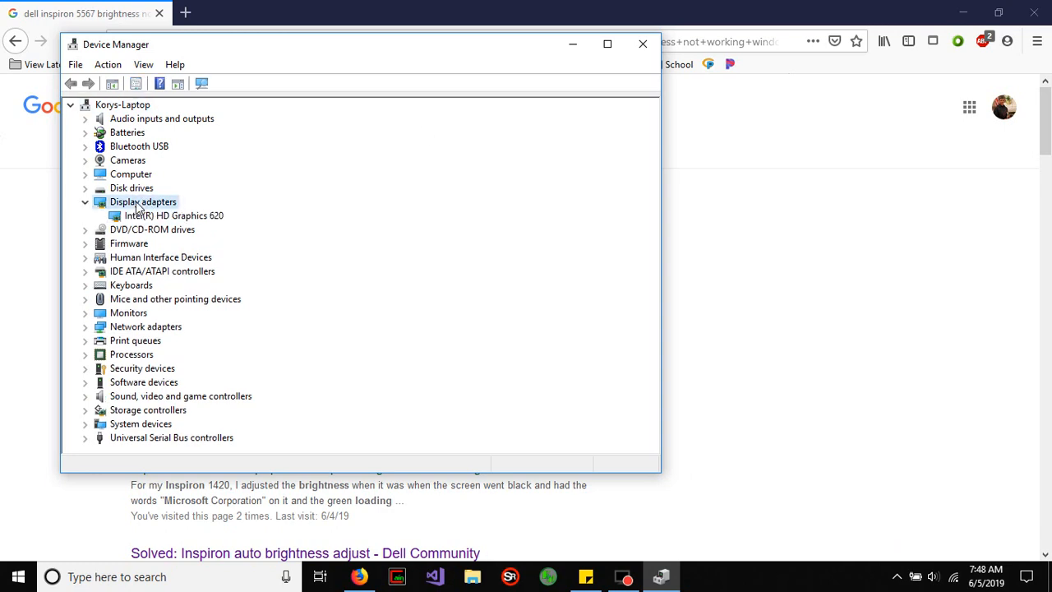
- Show the Driver details of the Intel(R) HD Graphics 620 adapter in its Properties
right_click(175, 215)
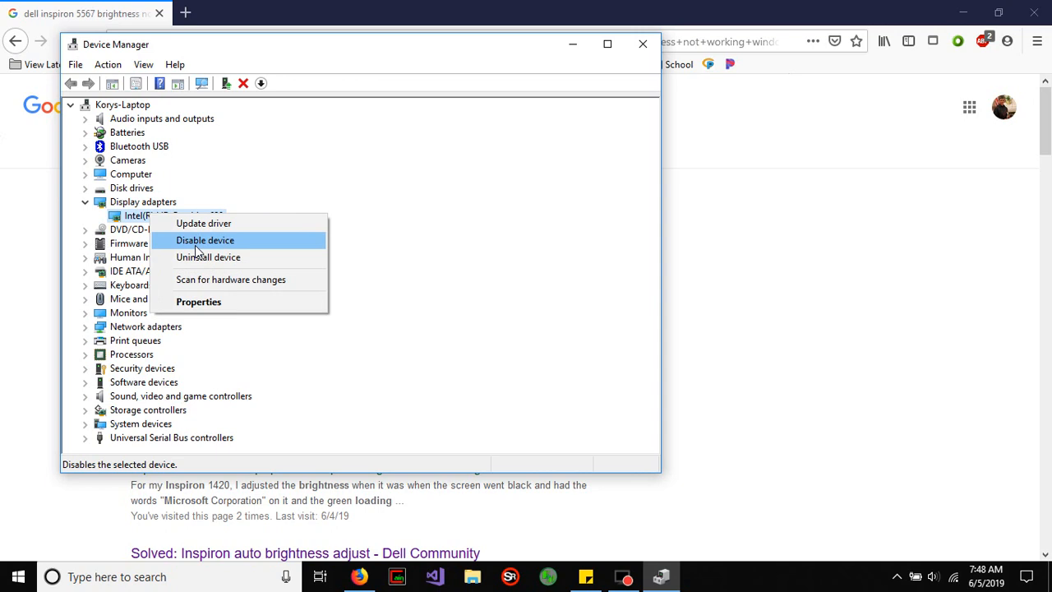
click(198, 302)
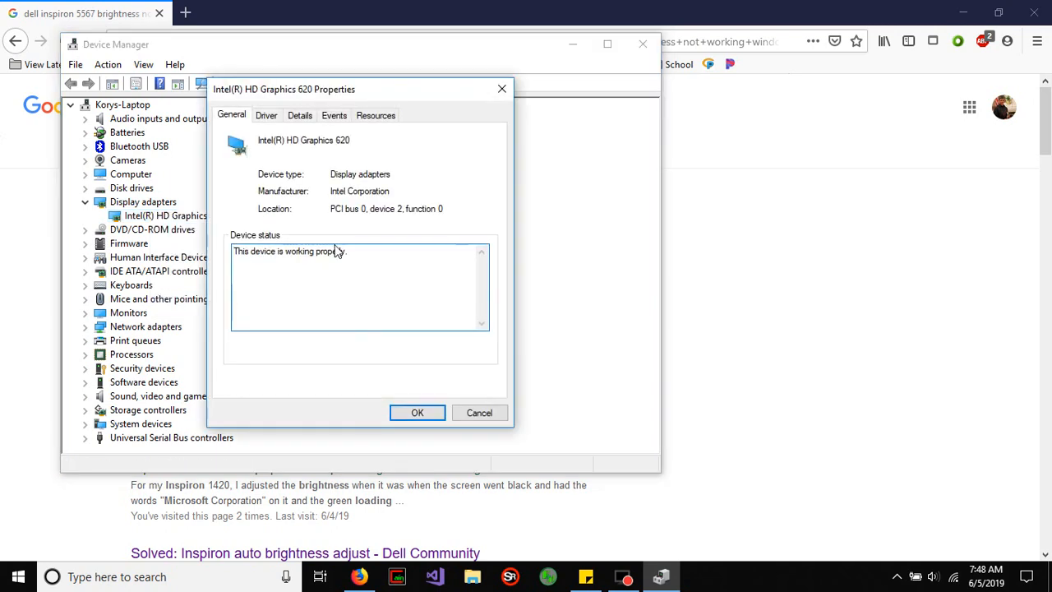
click(266, 115)
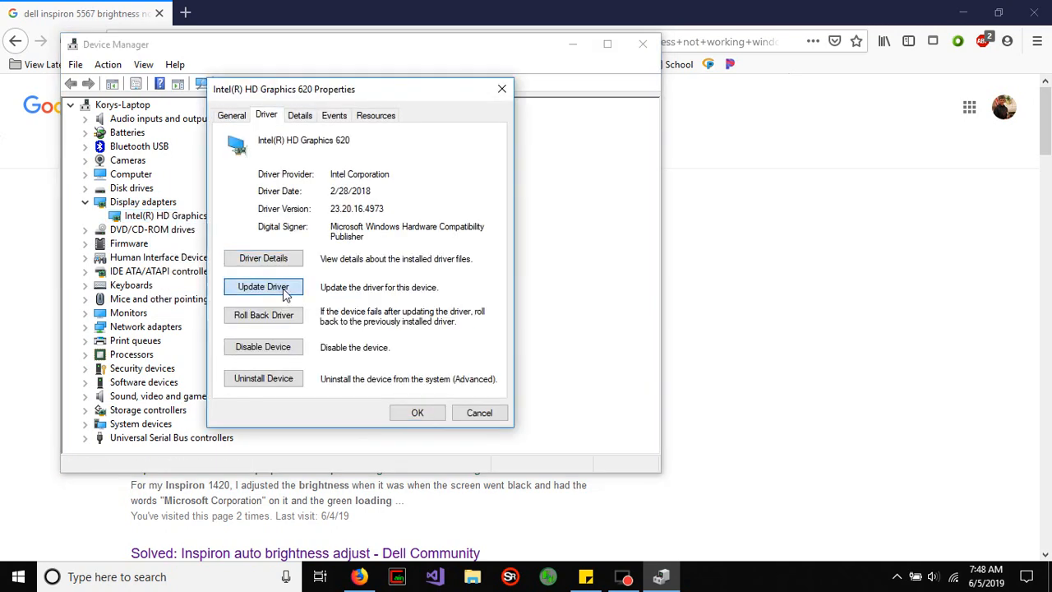
- Step through Update Driver to the compatible model list, cancel without installing, and close Properties
click(263, 286)
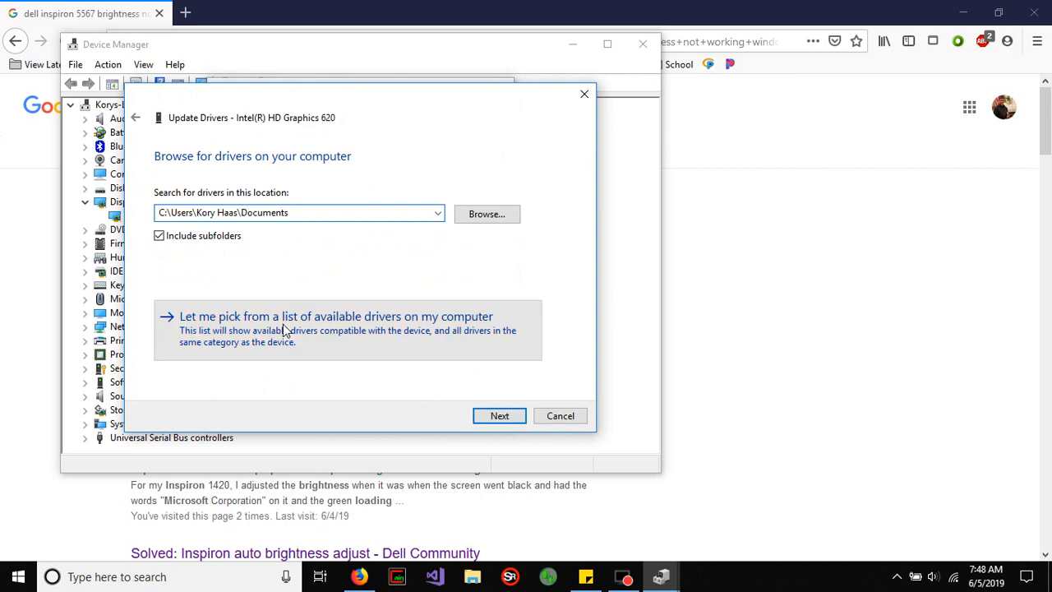
click(335, 315)
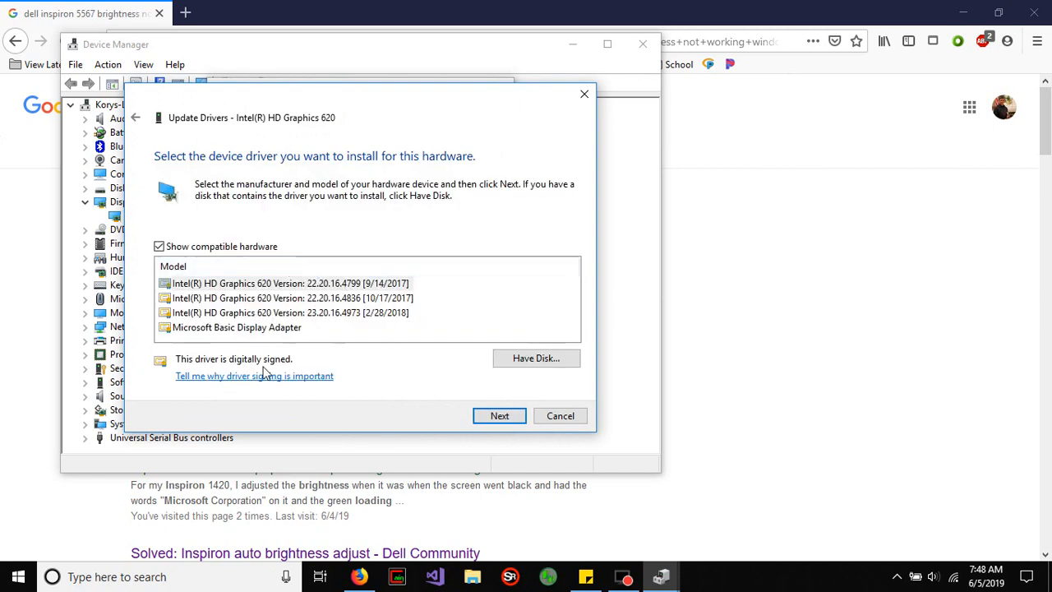
mouse_move(392, 304)
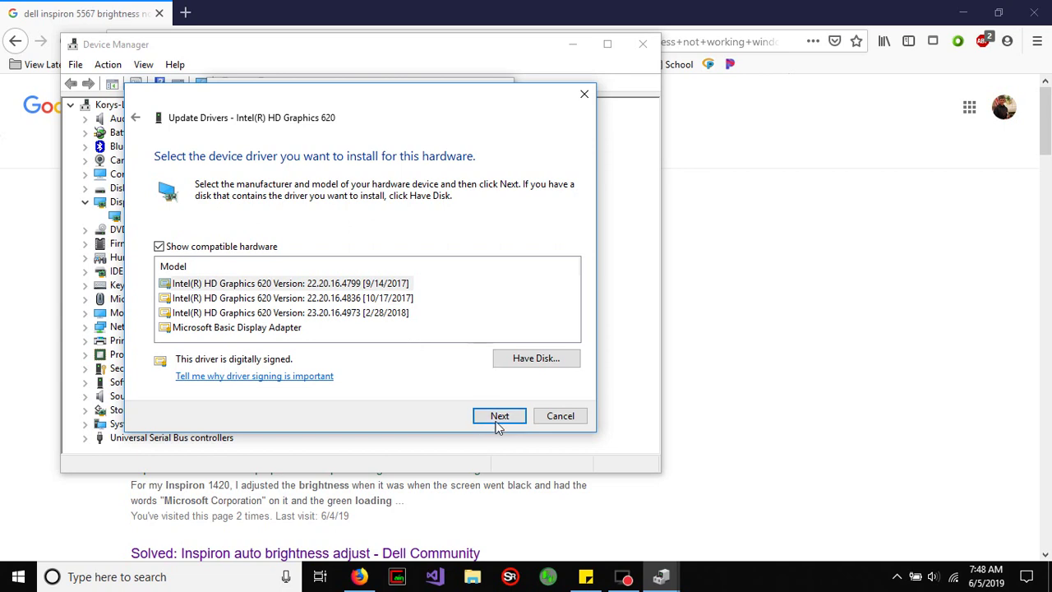
click(558, 414)
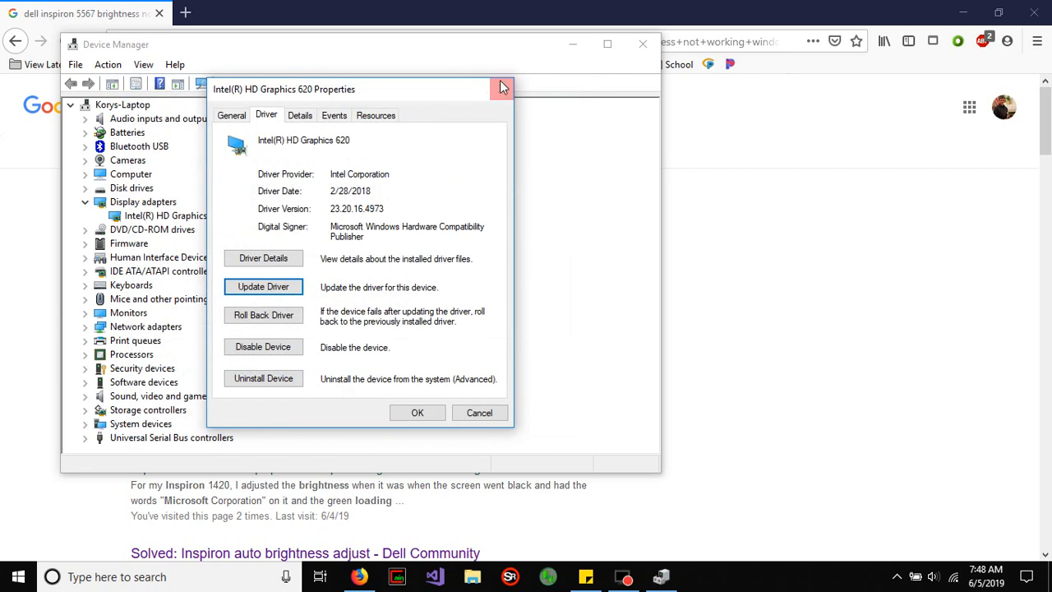
click(503, 85)
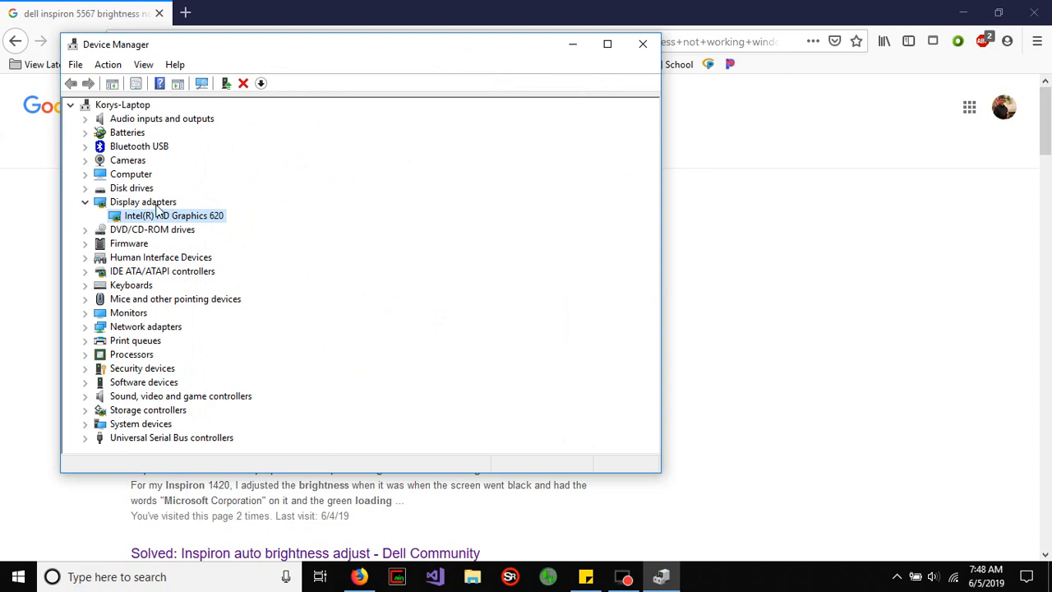
- Start a driver update for PnP-Monitor Lock (Standard) under Monitors from its Driver details
click(85, 201)
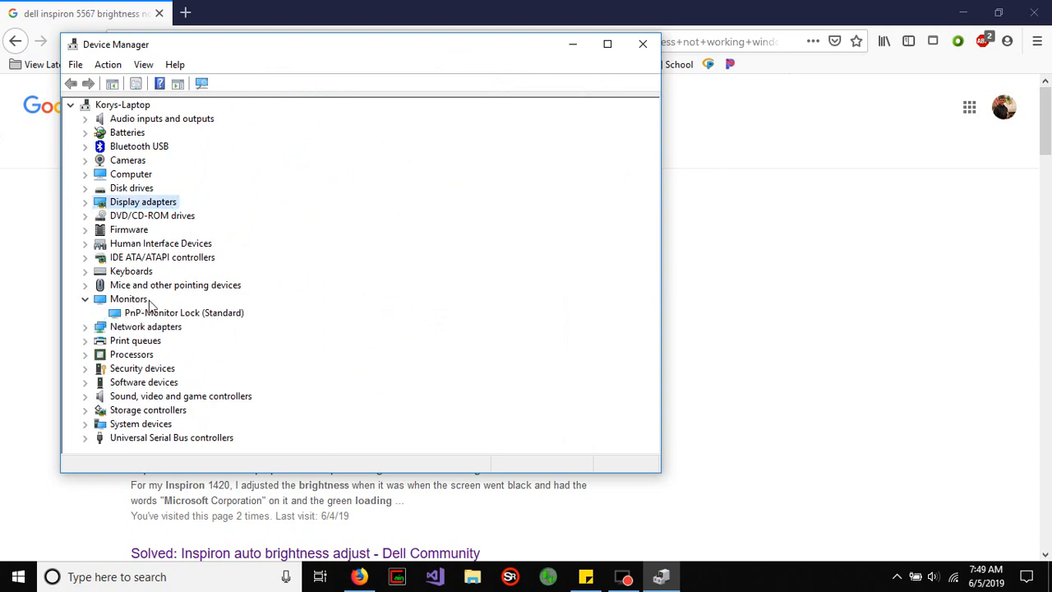
double_click(184, 312)
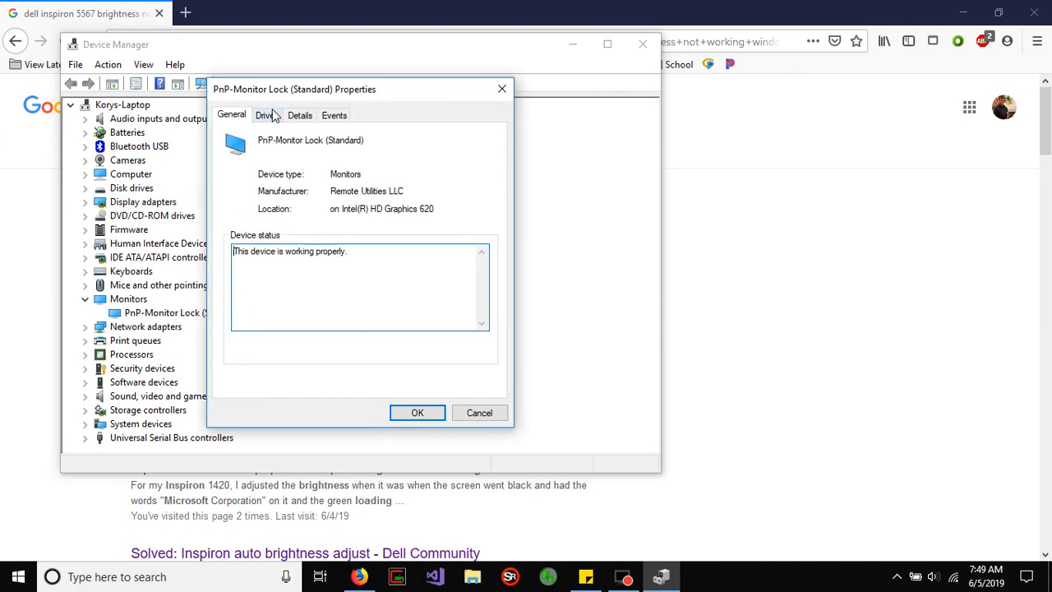
click(266, 115)
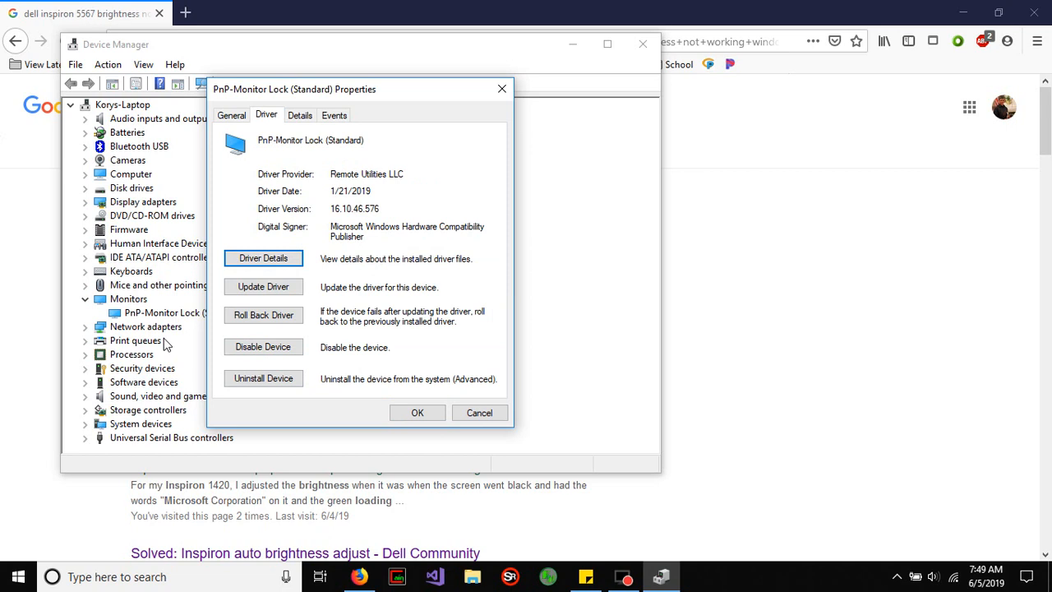
mouse_move(204, 237)
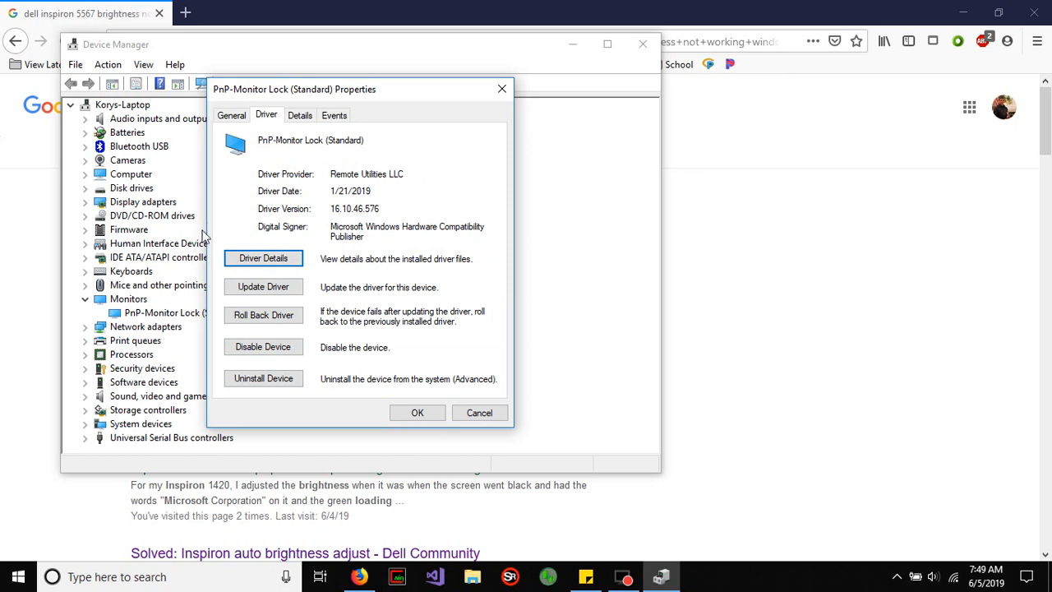
mouse_move(115, 312)
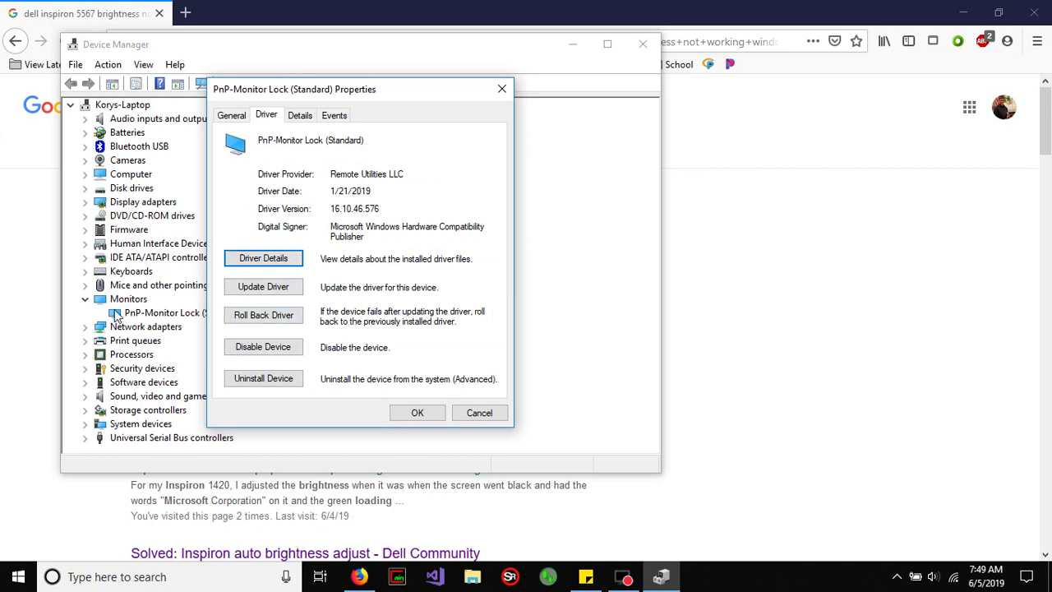
mouse_move(329, 322)
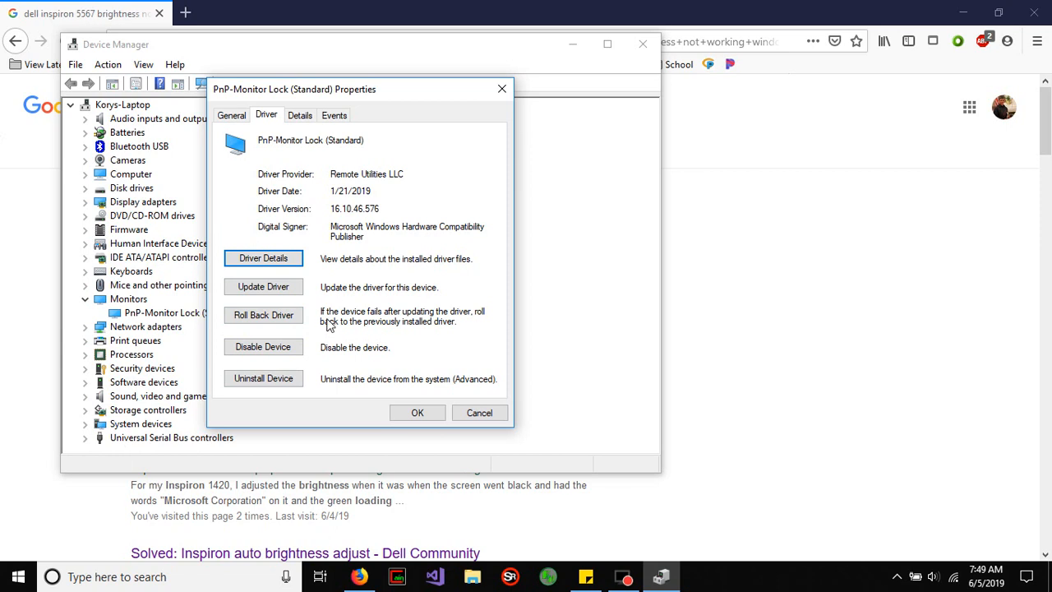
mouse_move(273, 295)
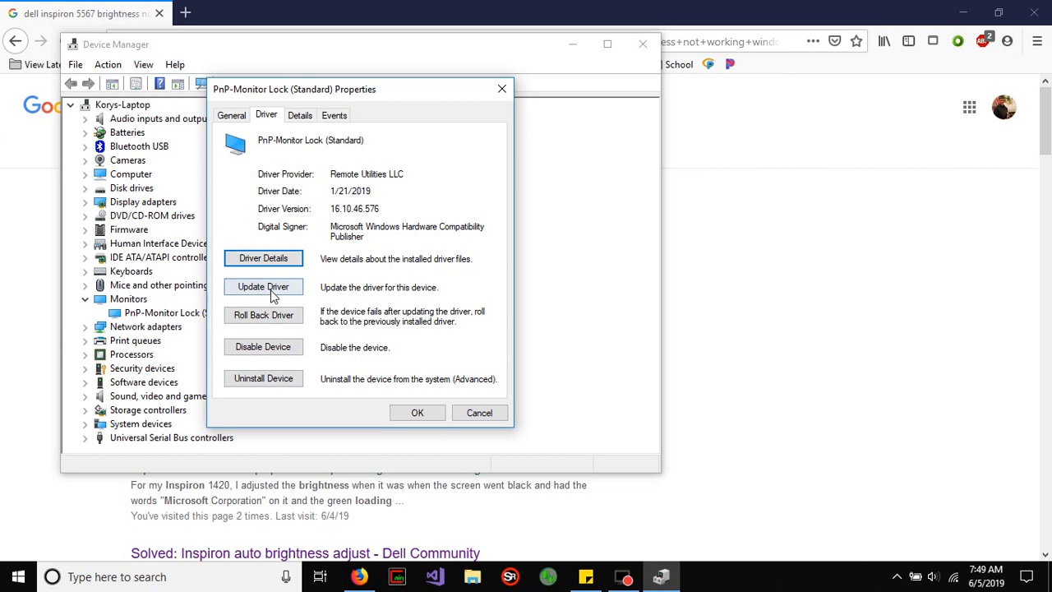
click(263, 286)
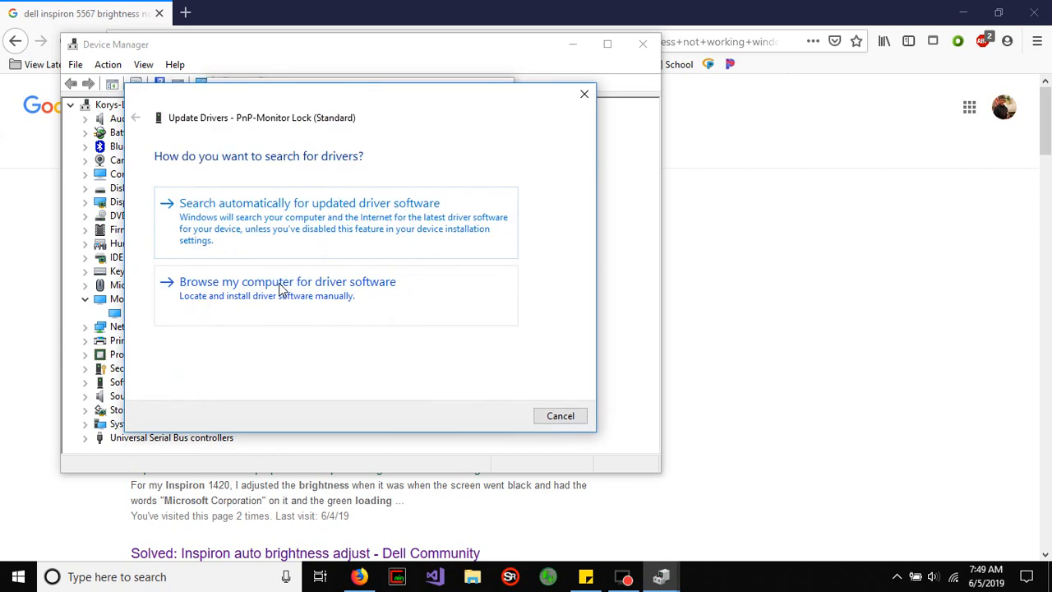
- Install Generic PnP Monitor from the compatible driver list, confirm success and close its Properties
click(286, 281)
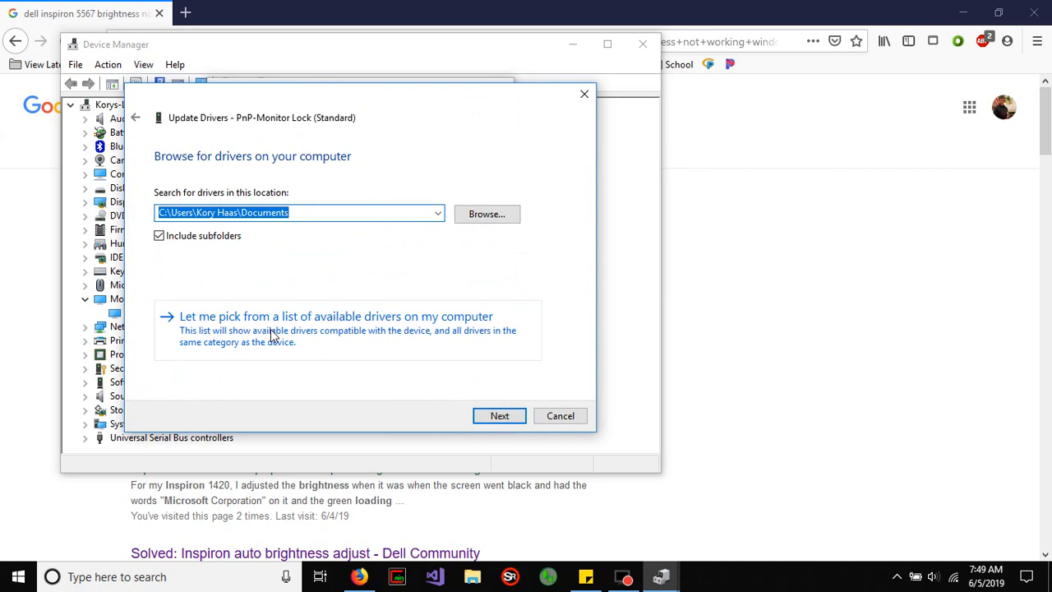
click(347, 315)
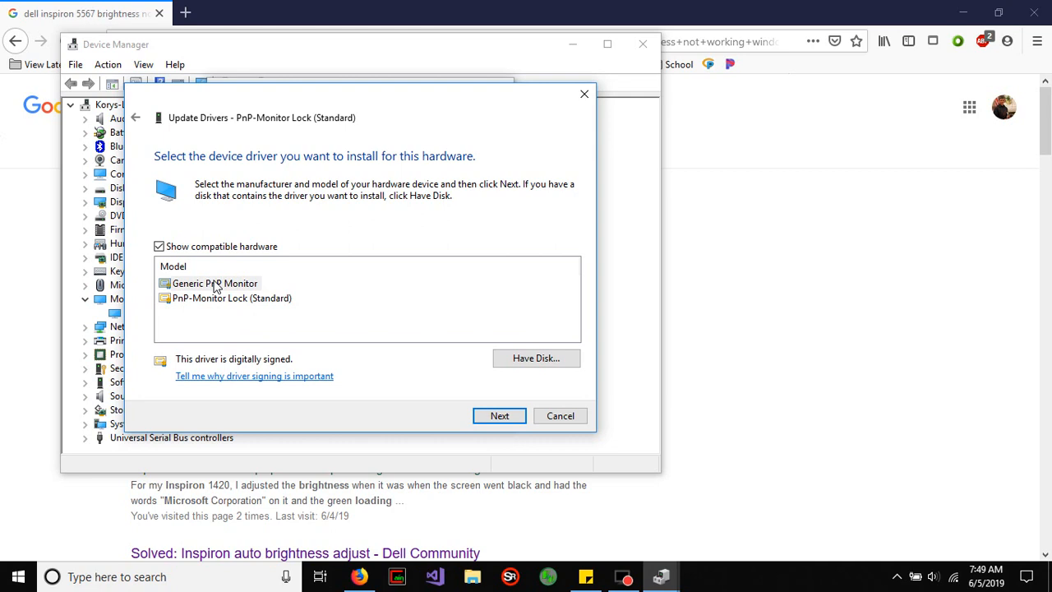
click(215, 283)
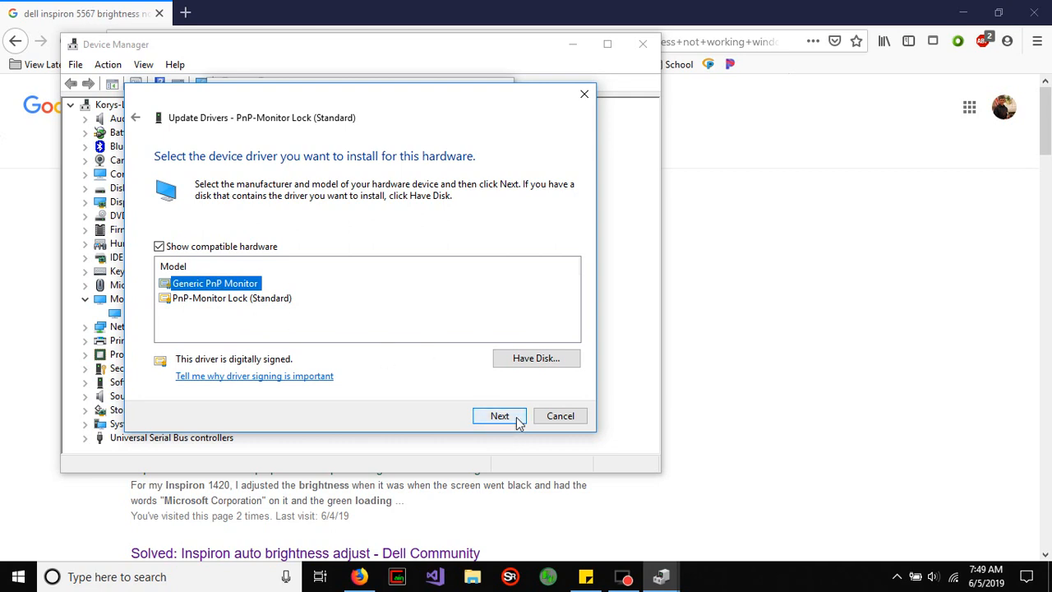
click(500, 414)
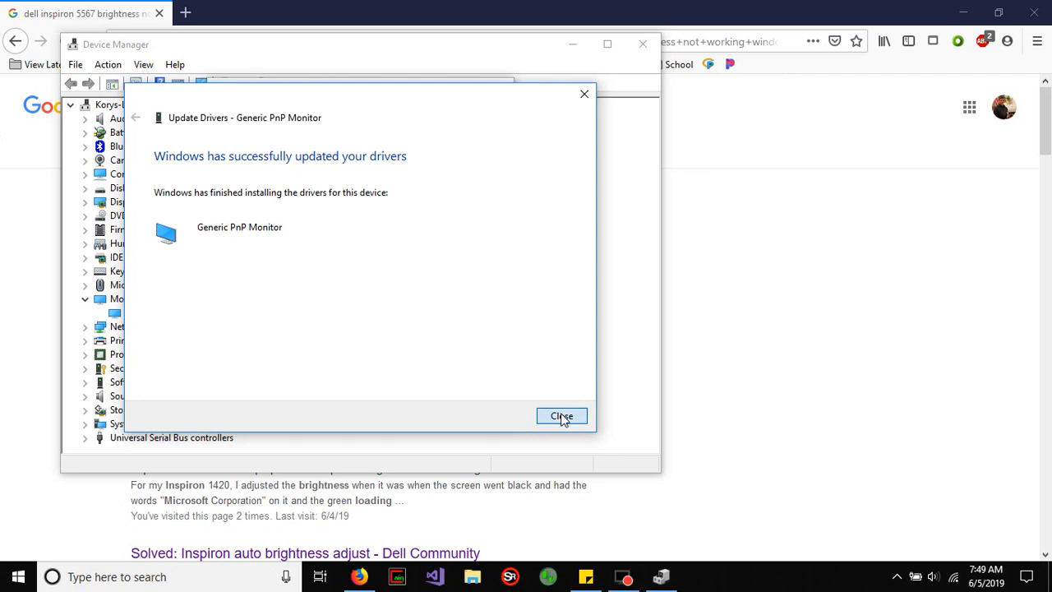
click(562, 416)
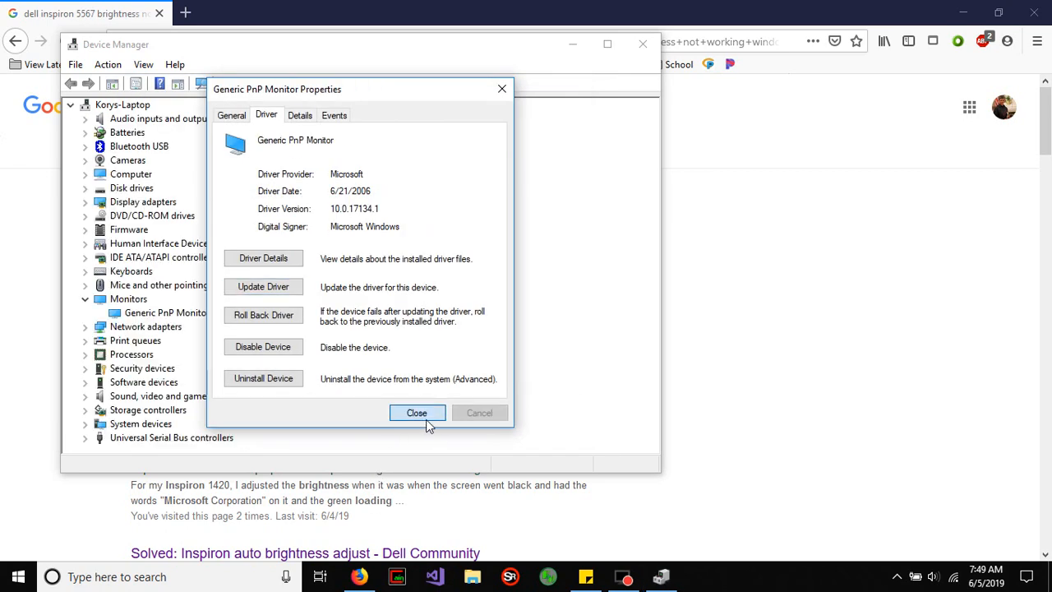
click(417, 413)
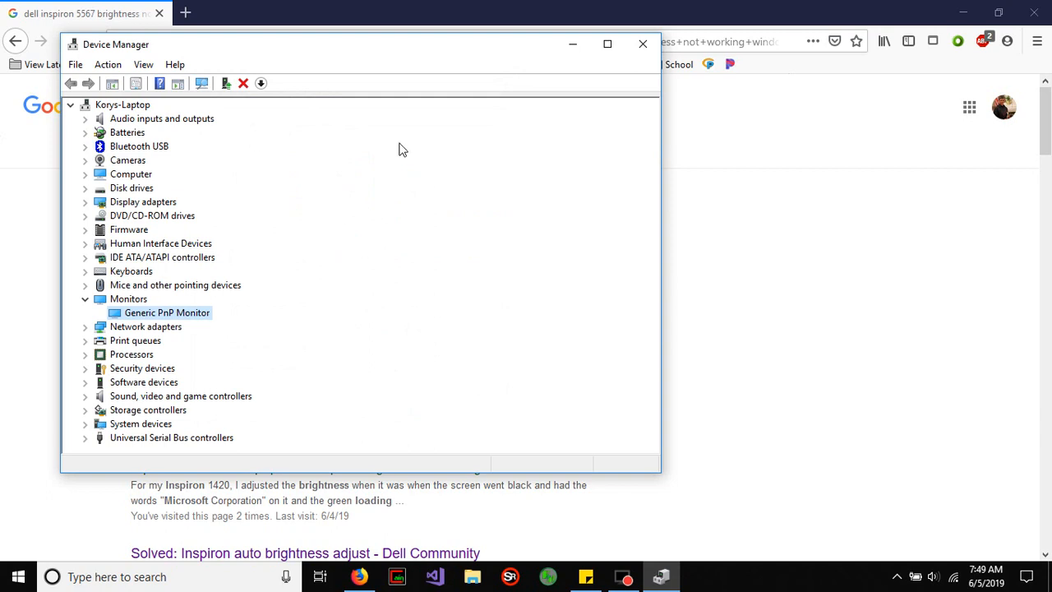
mouse_move(452, 154)
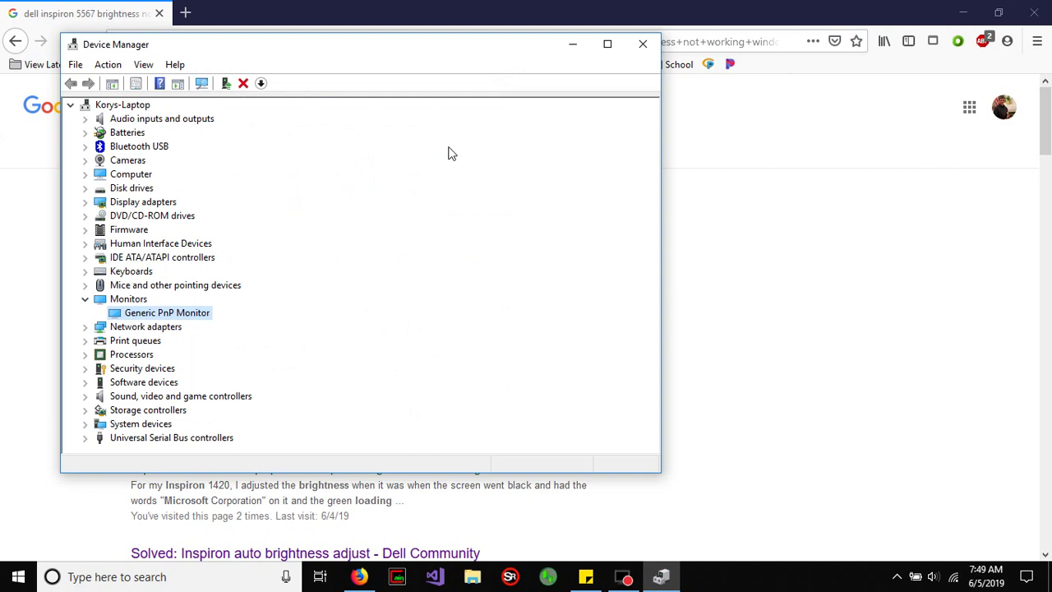
mouse_move(140, 299)
text(c)
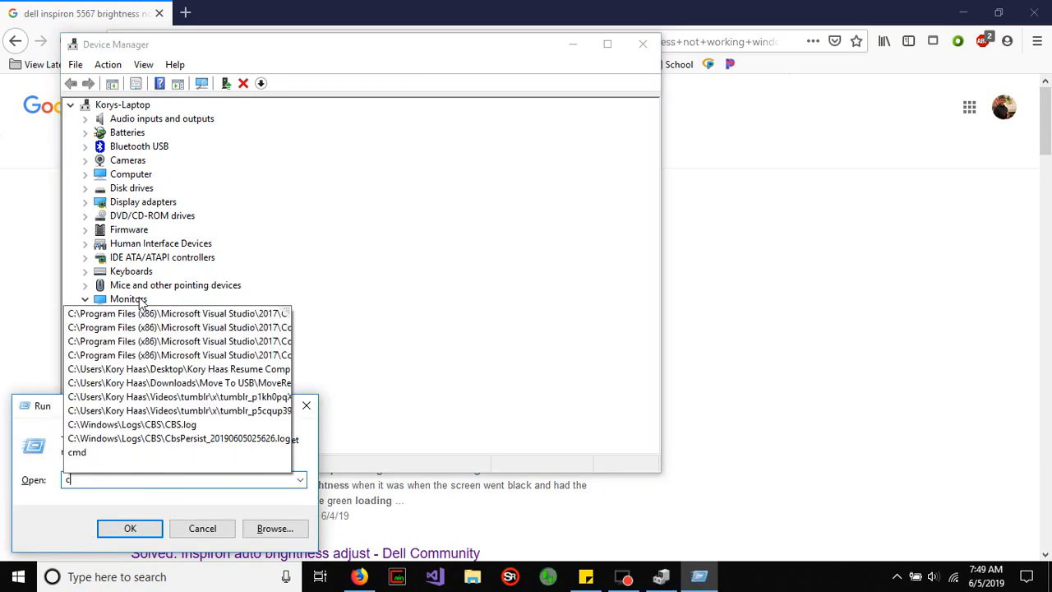
- Run sfc /? in a normal Command Prompt, get the administrator error, and close the window
click(128, 528)
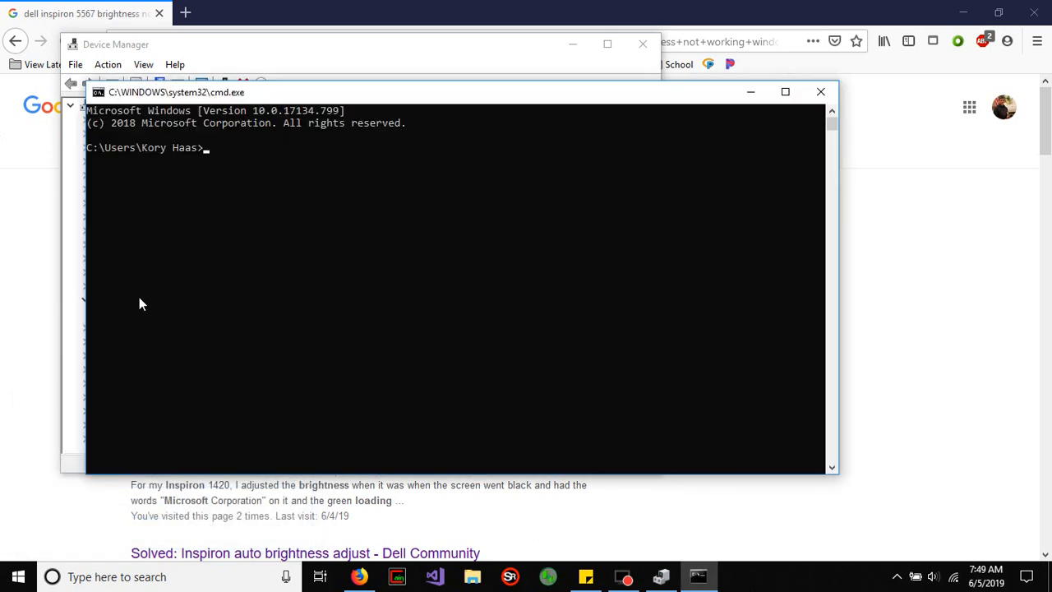
text(sfc /)
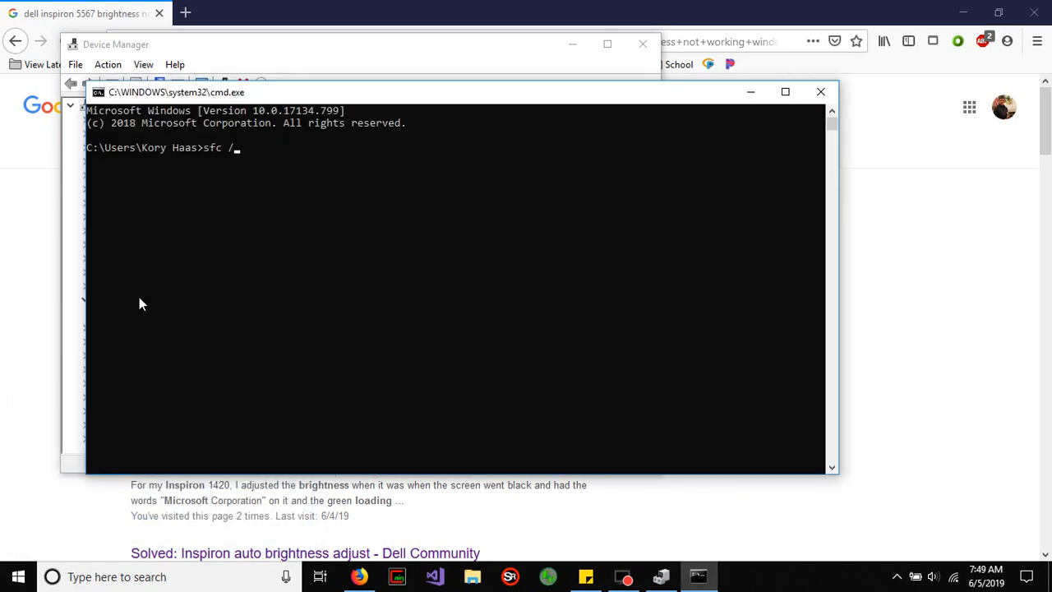
key(Backspace)
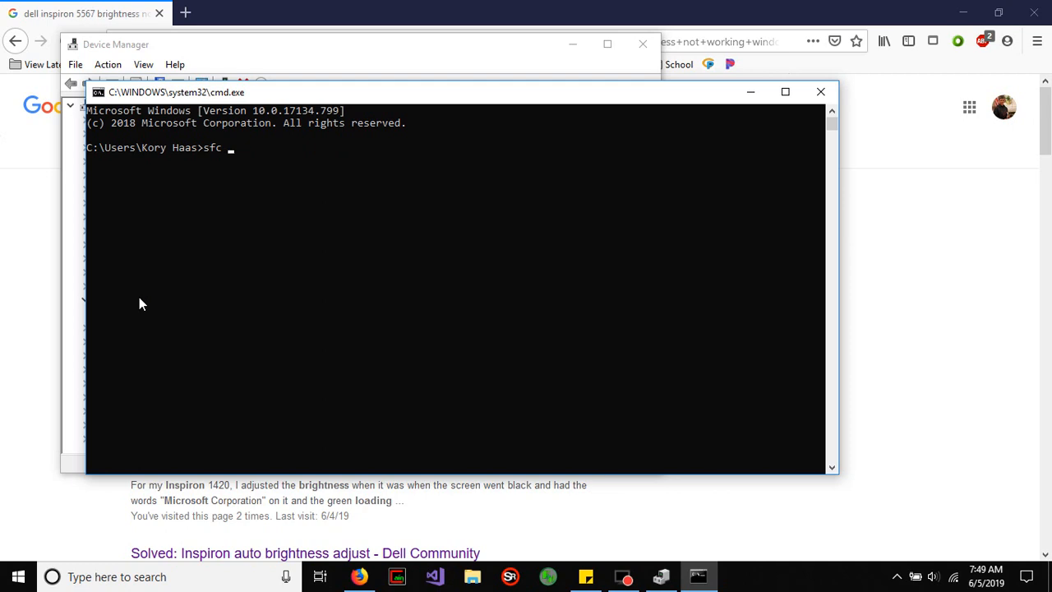
text(/?)
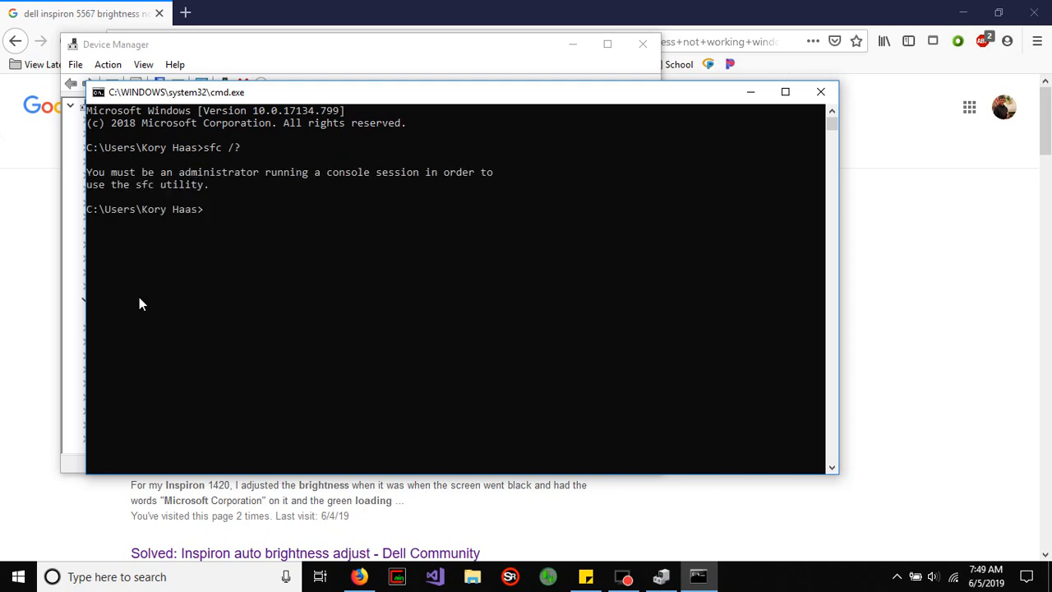
text(sfc /?)
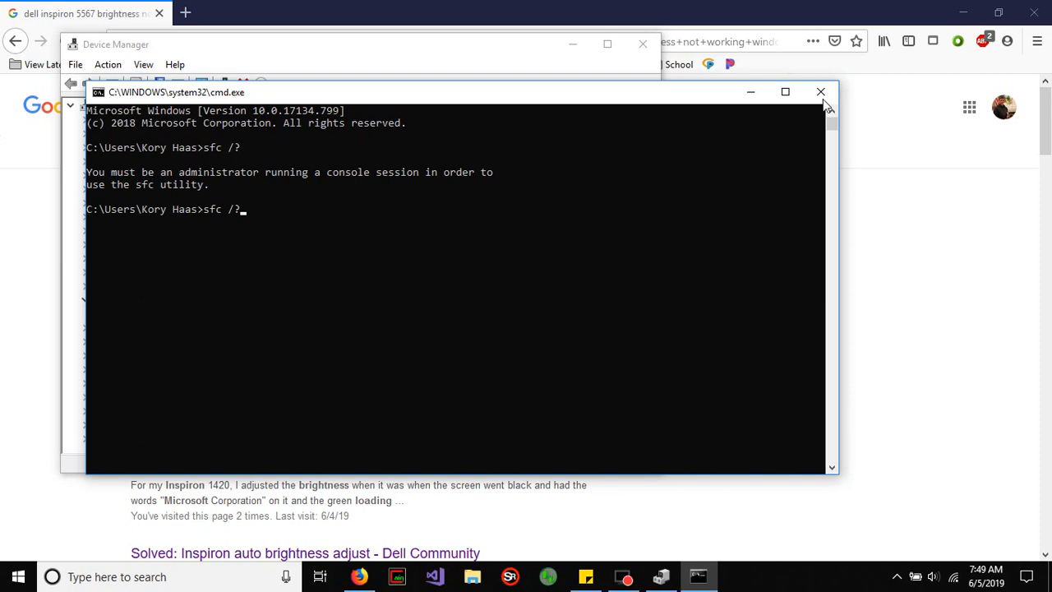
click(819, 90)
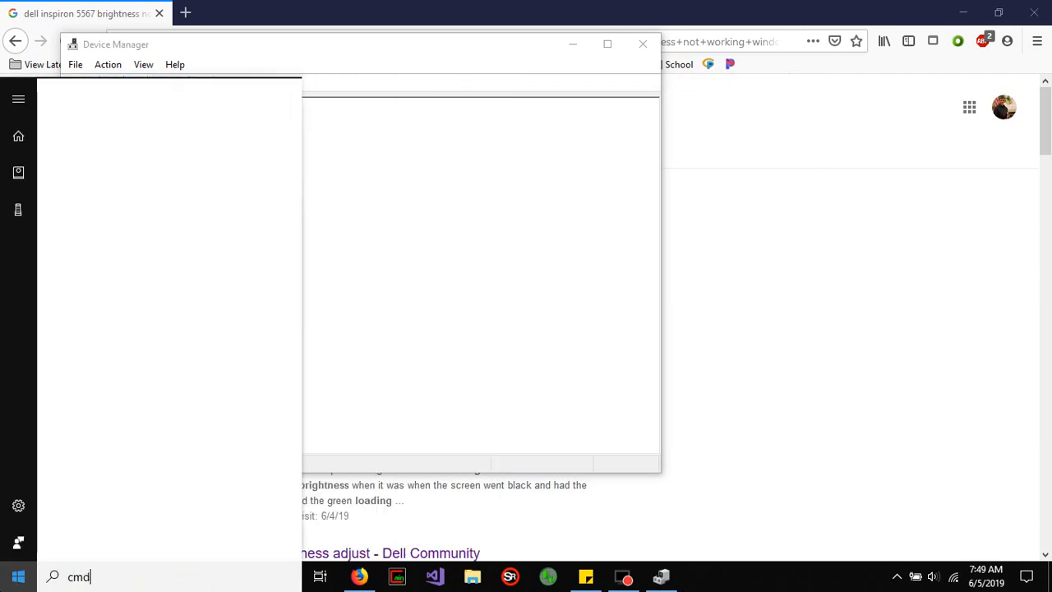
- Run Command Prompt as administrator, show sfc /? help, and enter sfc /scannow
right_click(126, 164)
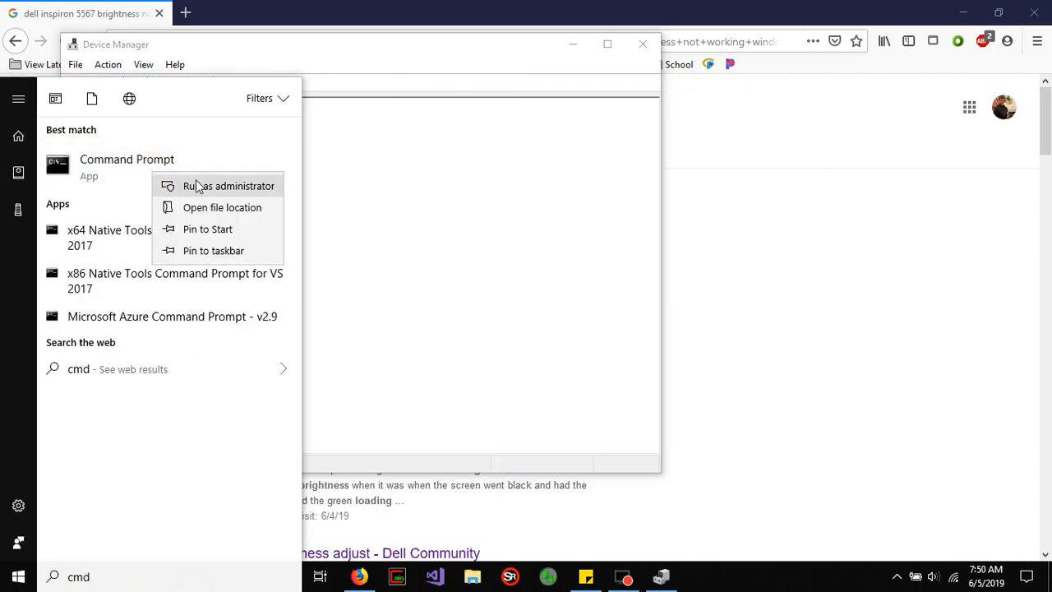
click(228, 184)
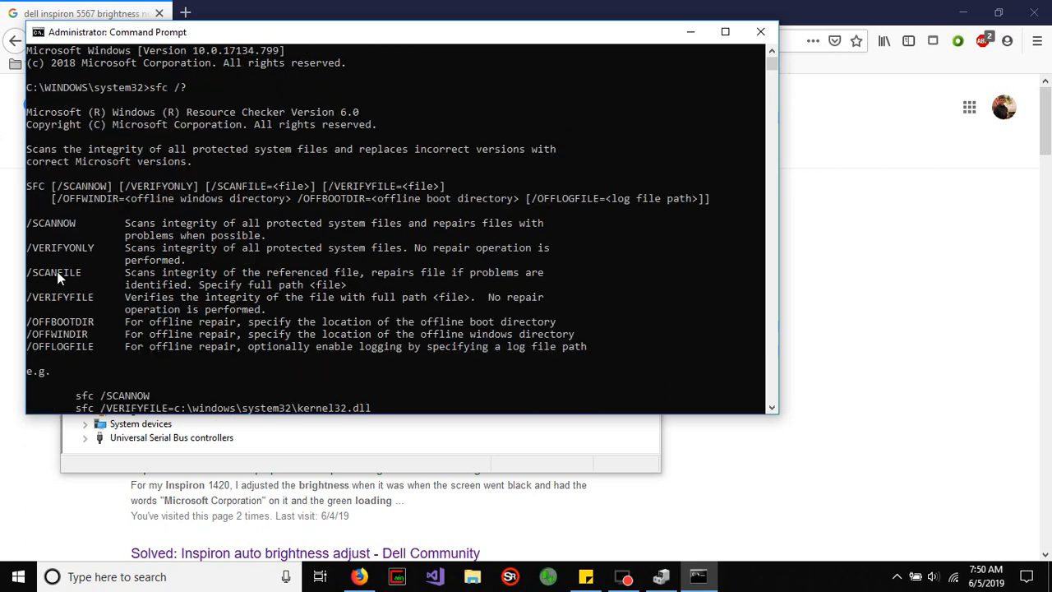
text(system32>sfc /sca)
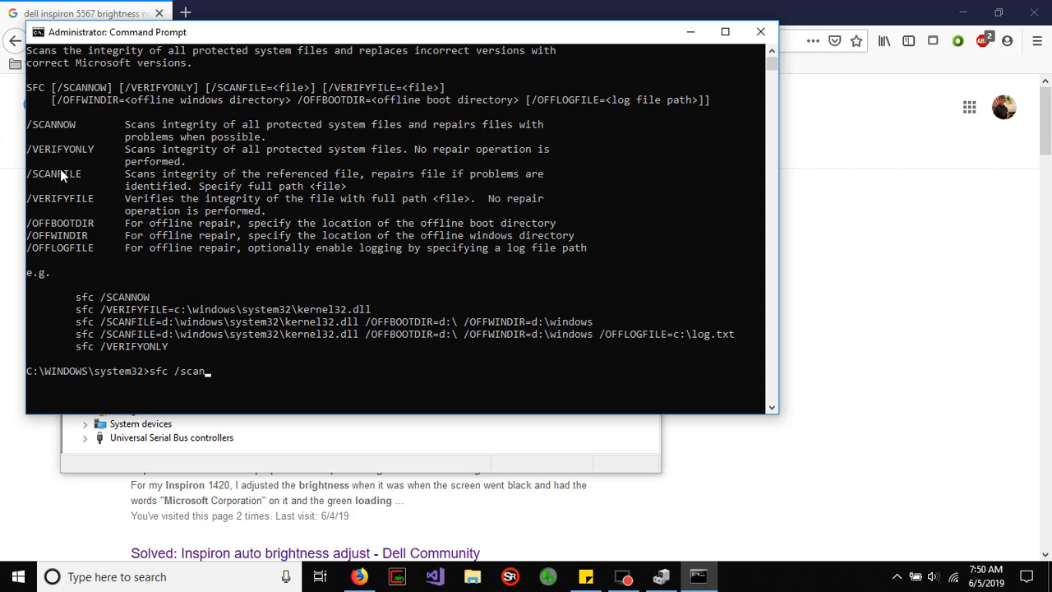
text(now)
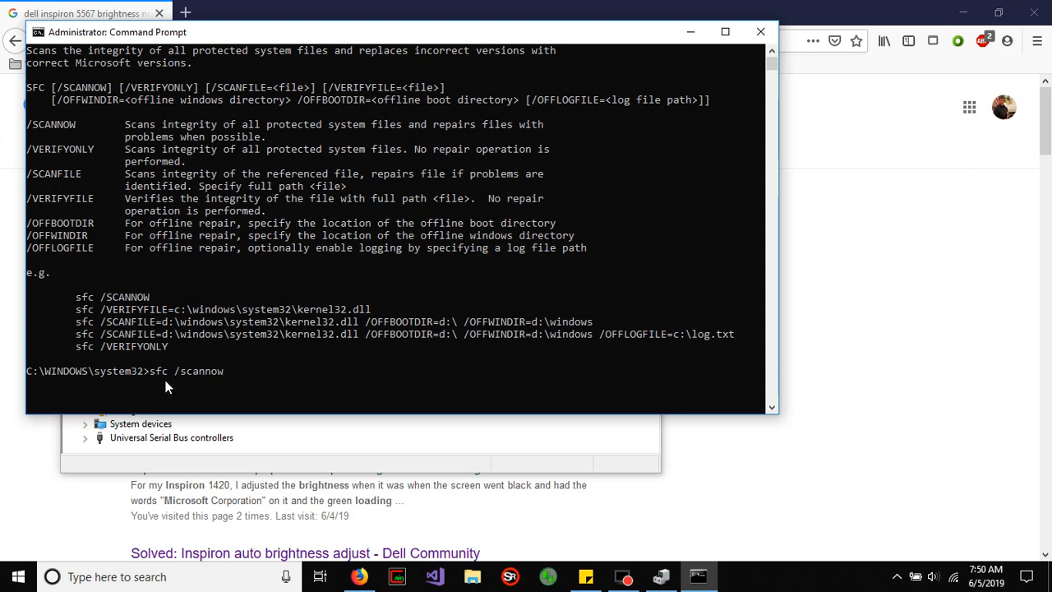
mouse_move(326, 10)
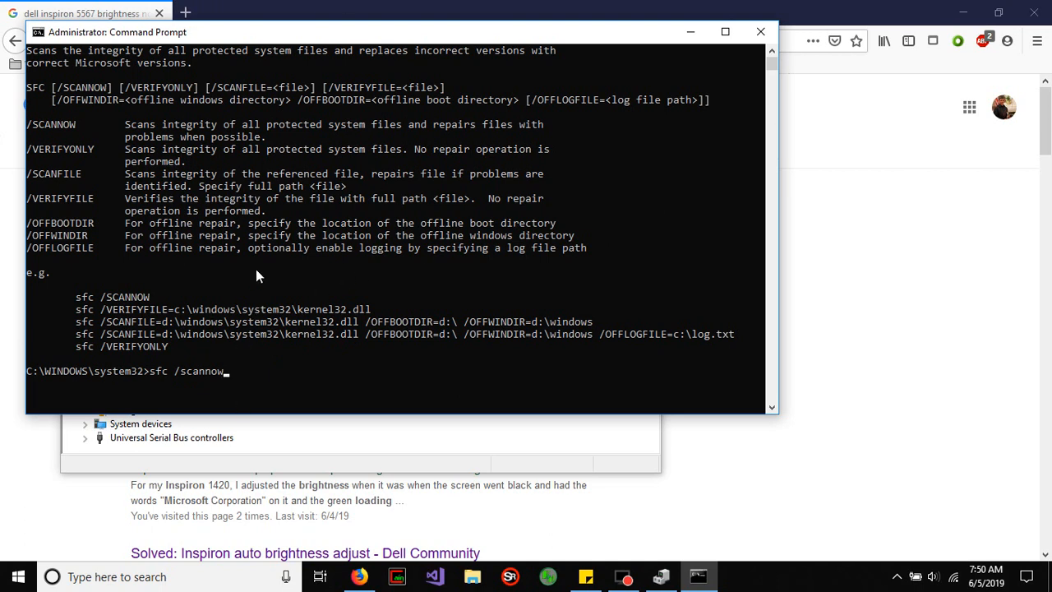
mouse_move(496, 316)
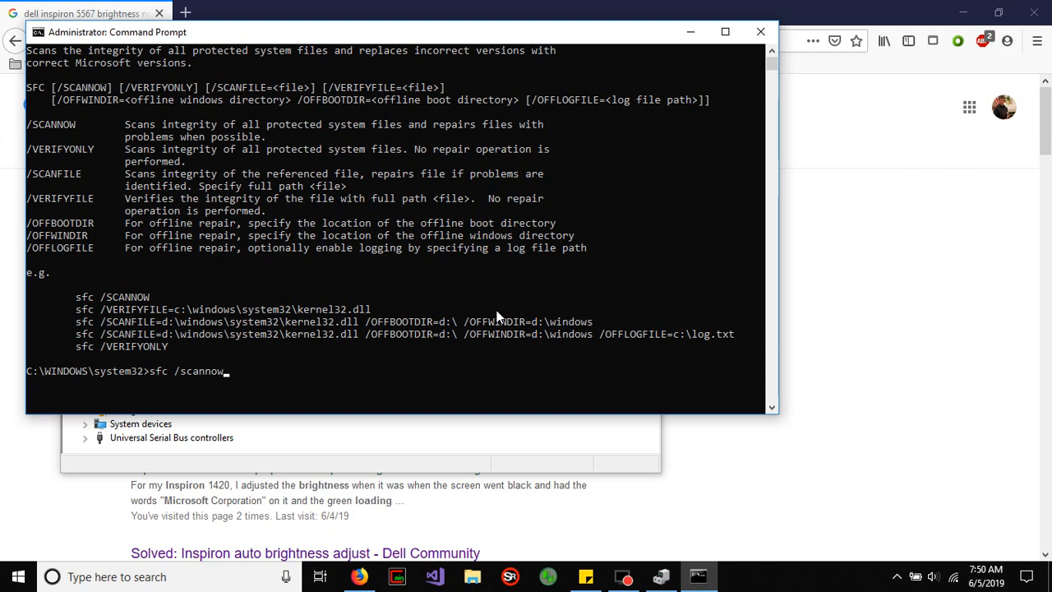
mouse_move(688, 173)
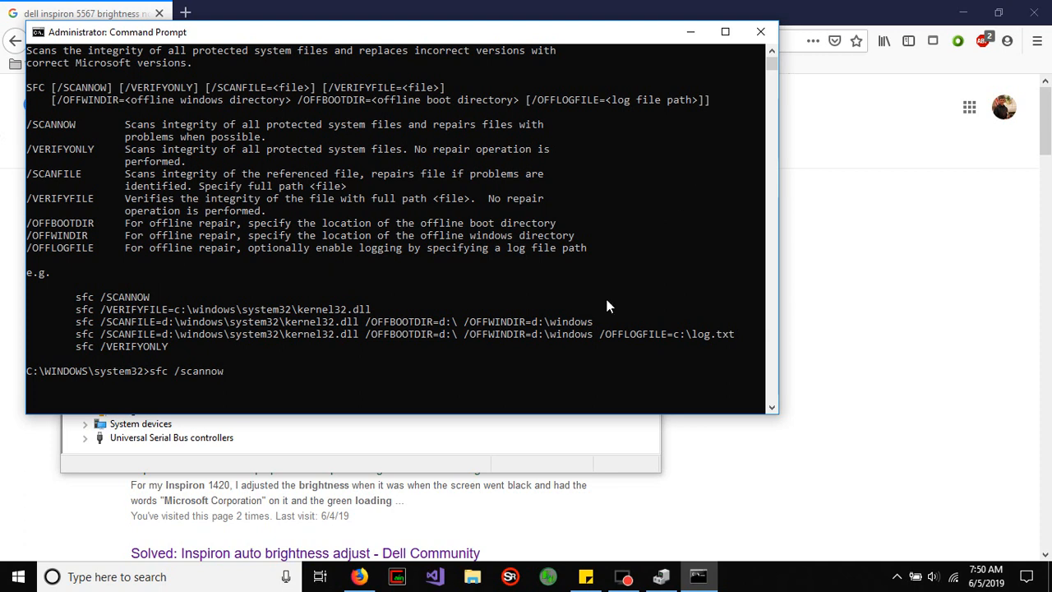
mouse_move(325, 276)
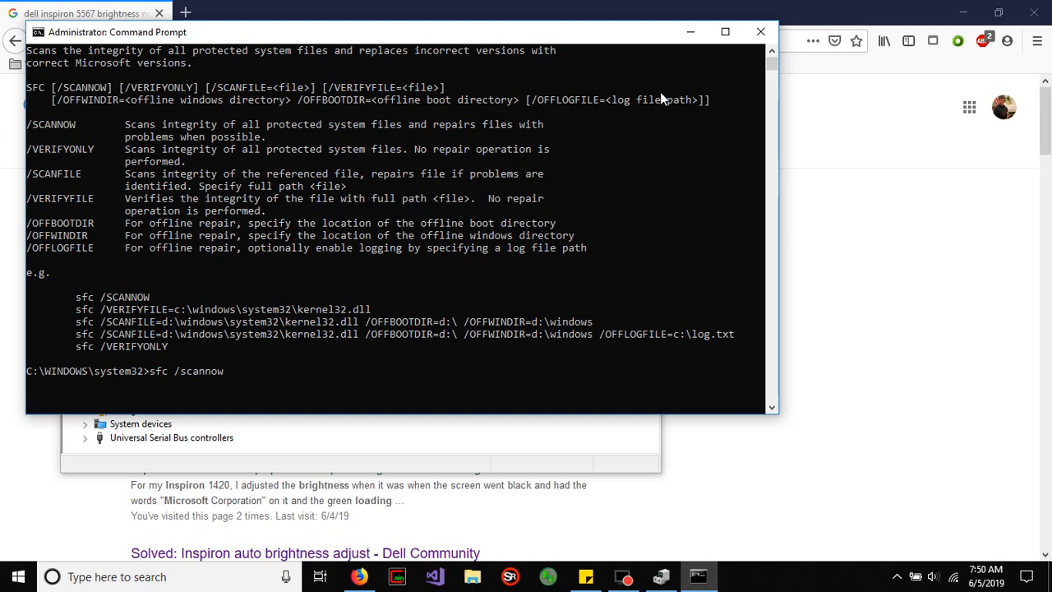
mouse_move(716, 393)
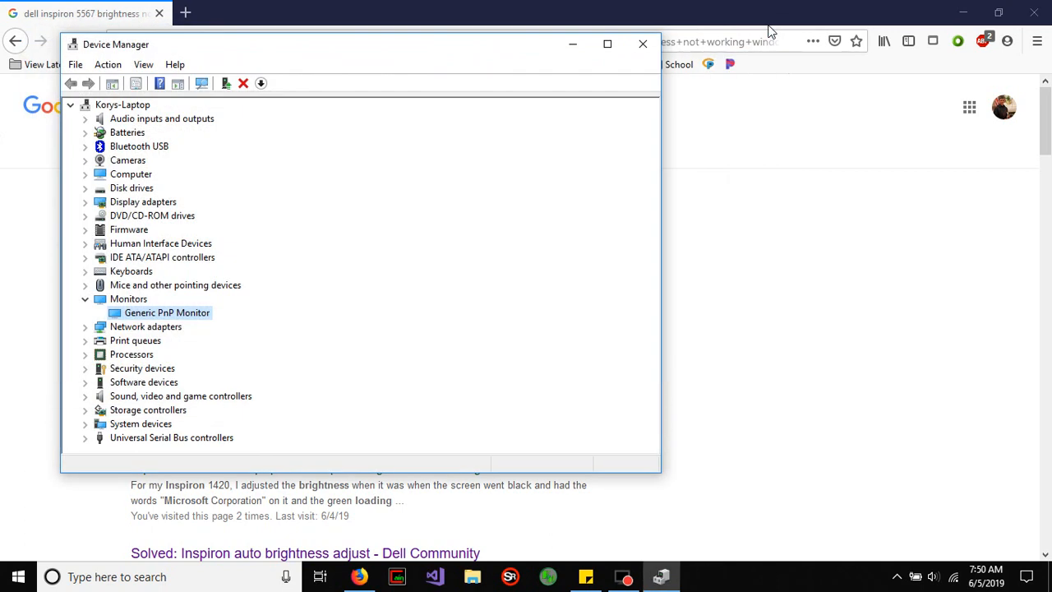
mouse_move(641, 42)
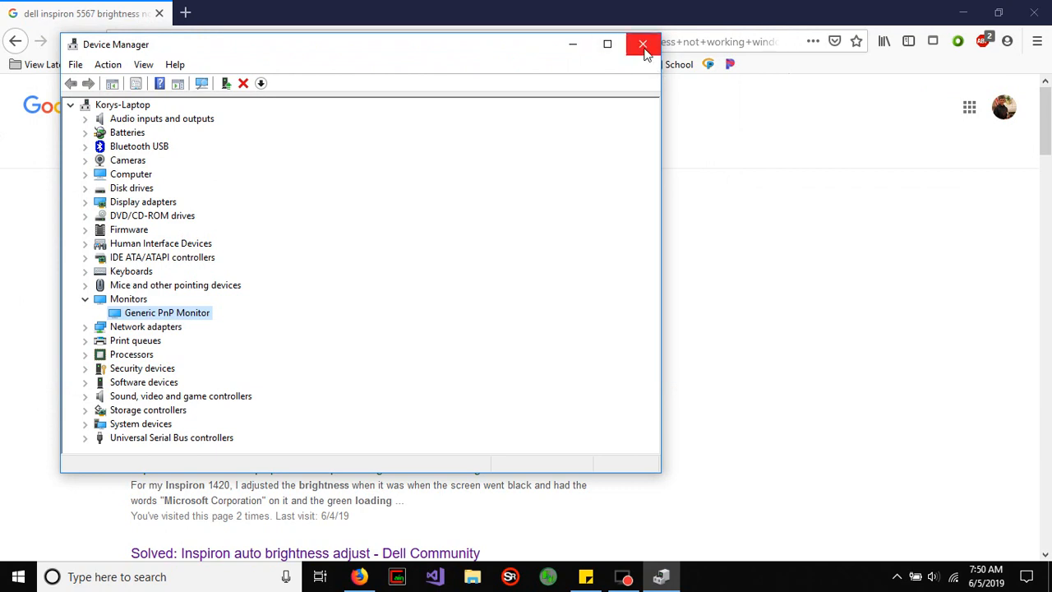
- Close Device Manager after confirming Generic PnP Monitor under Monitors
click(643, 42)
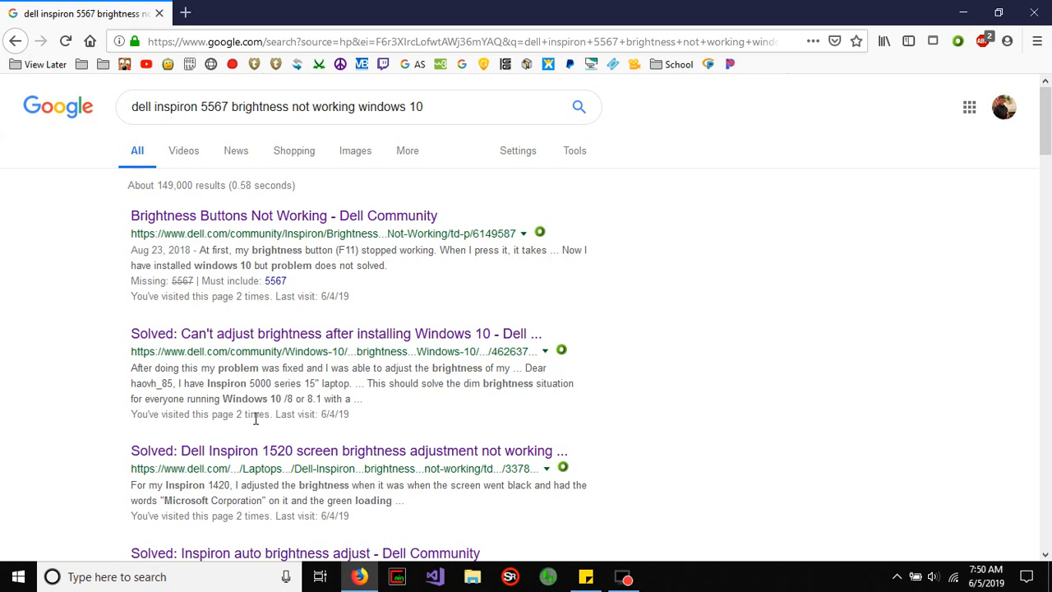
mouse_move(391, 261)
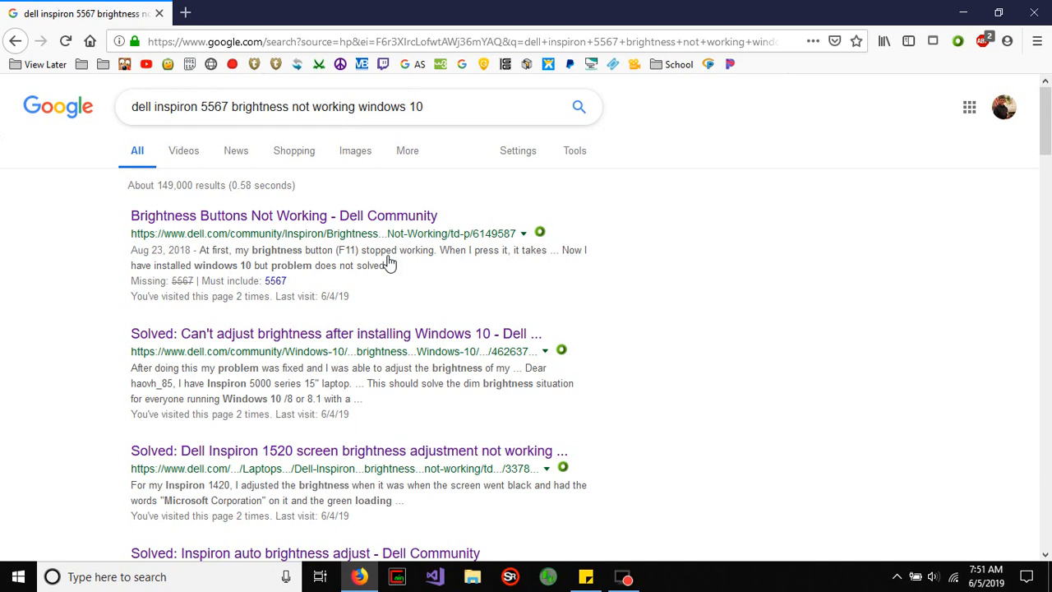
mouse_move(270, 254)
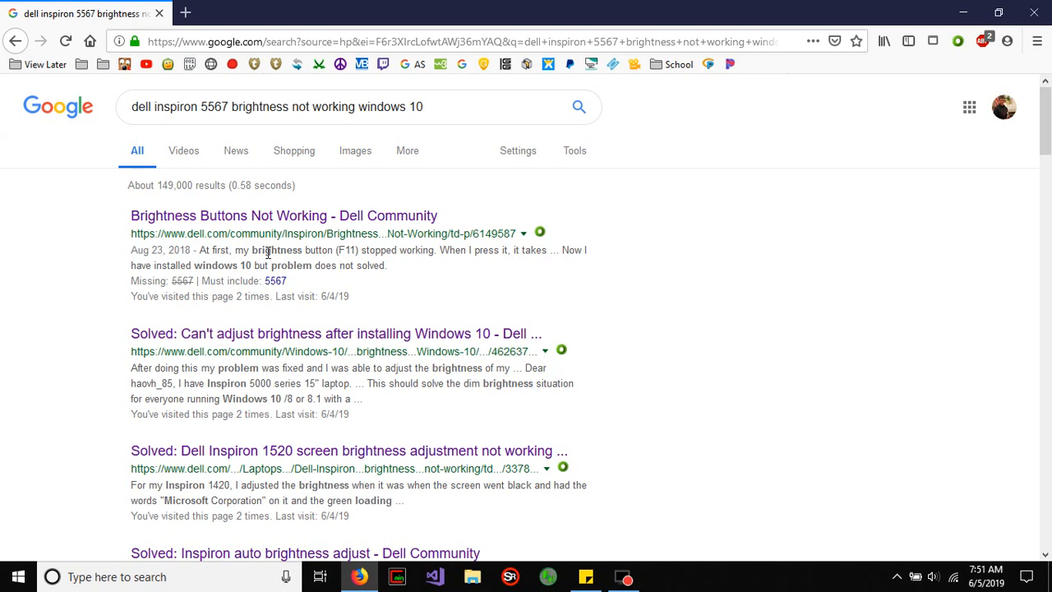
mouse_move(457, 204)
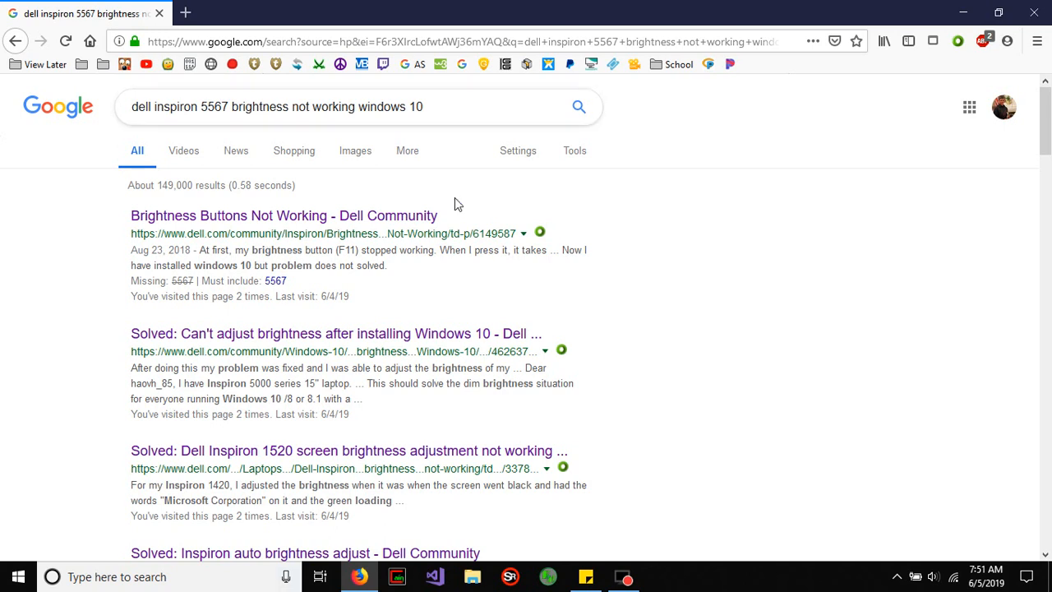
scroll(down, 3)
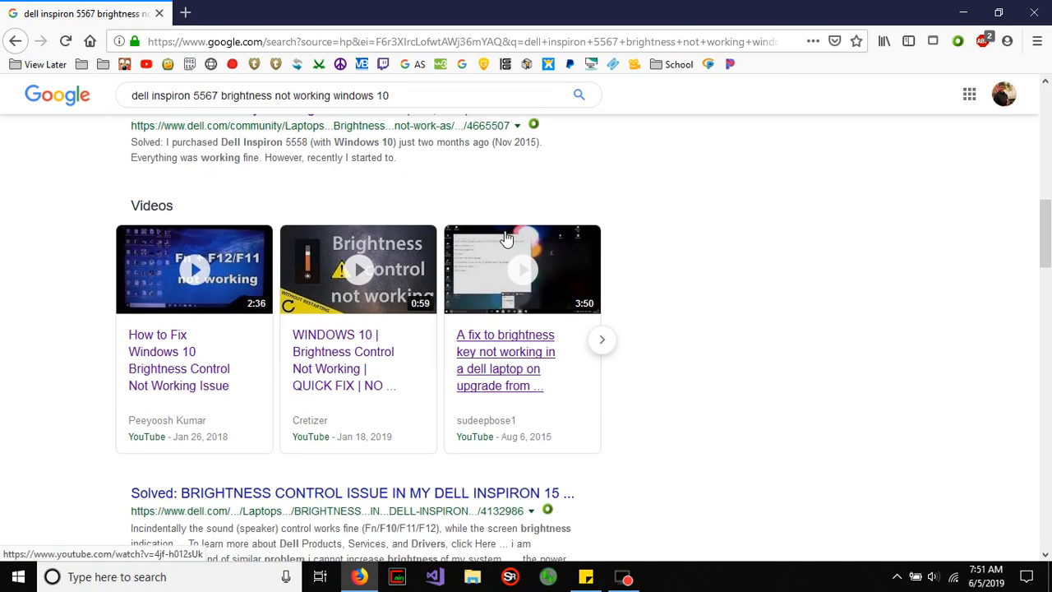
scroll(down, 3)
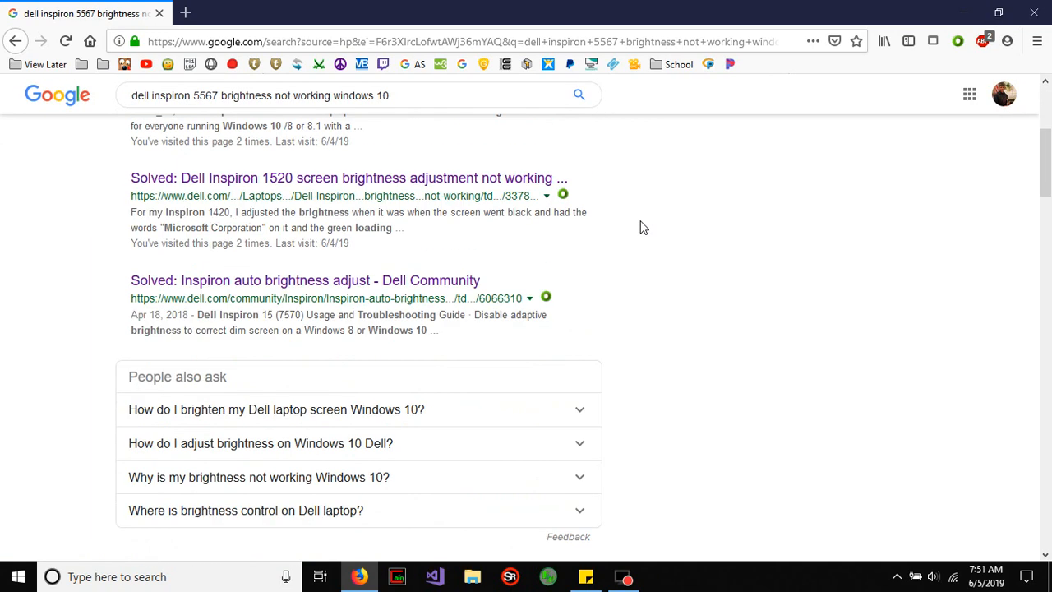
scroll(up, 3)
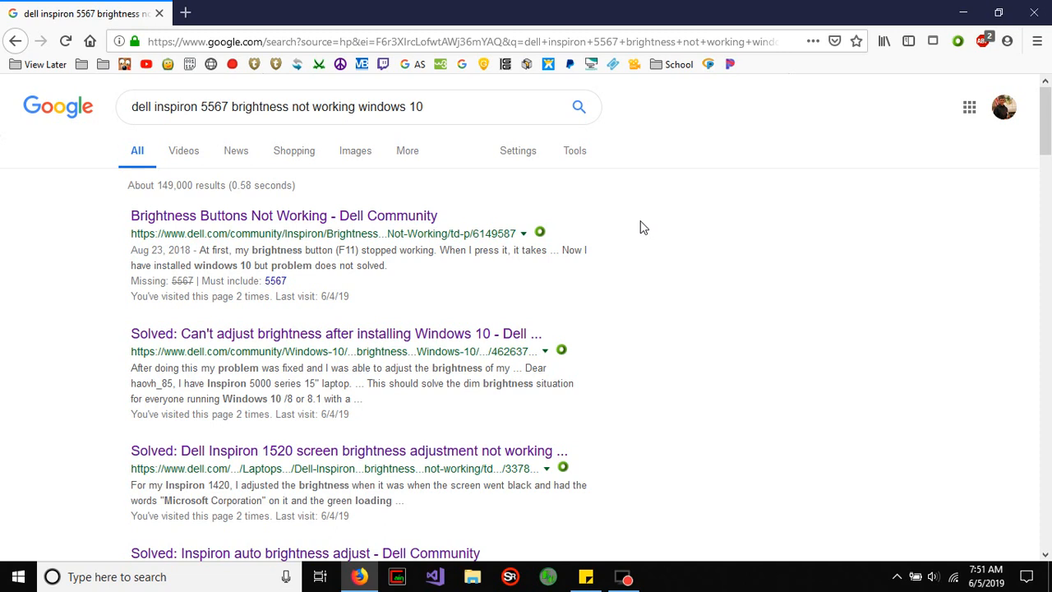
mouse_move(473, 76)
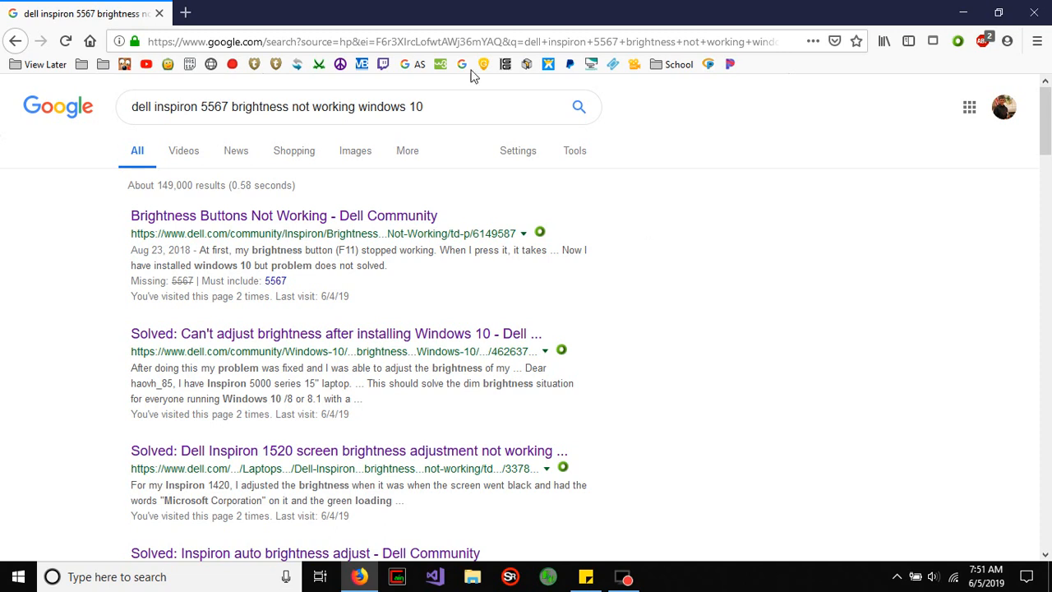
scroll(down, 3)
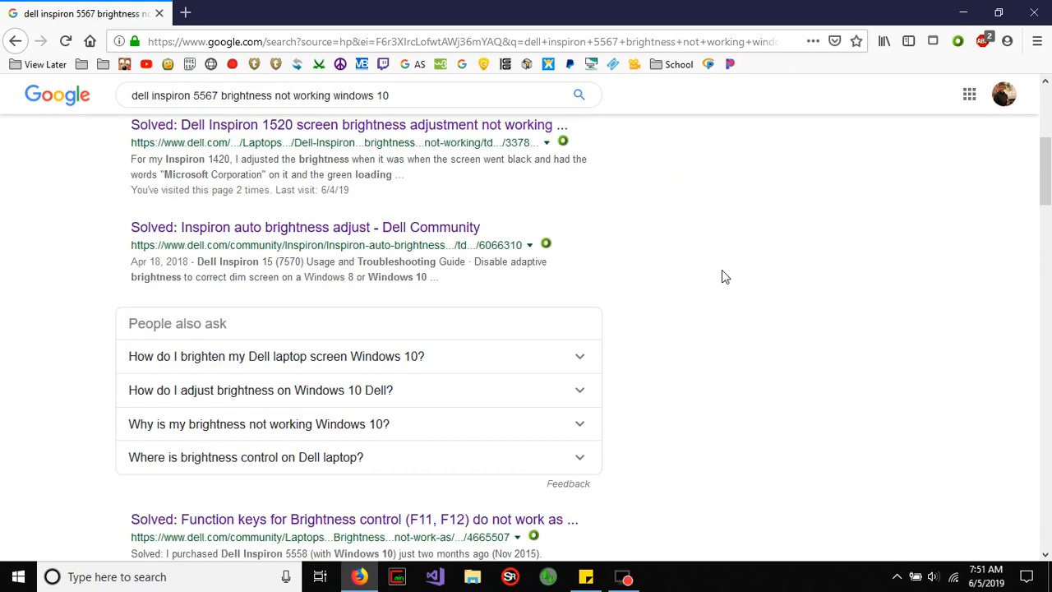
scroll(down, 3)
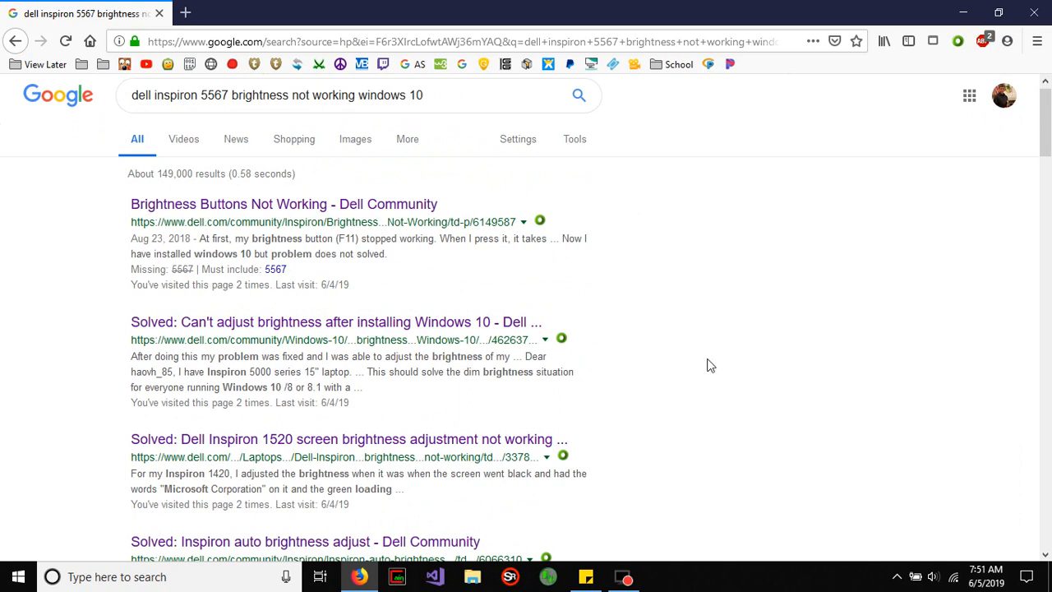
mouse_move(694, 418)
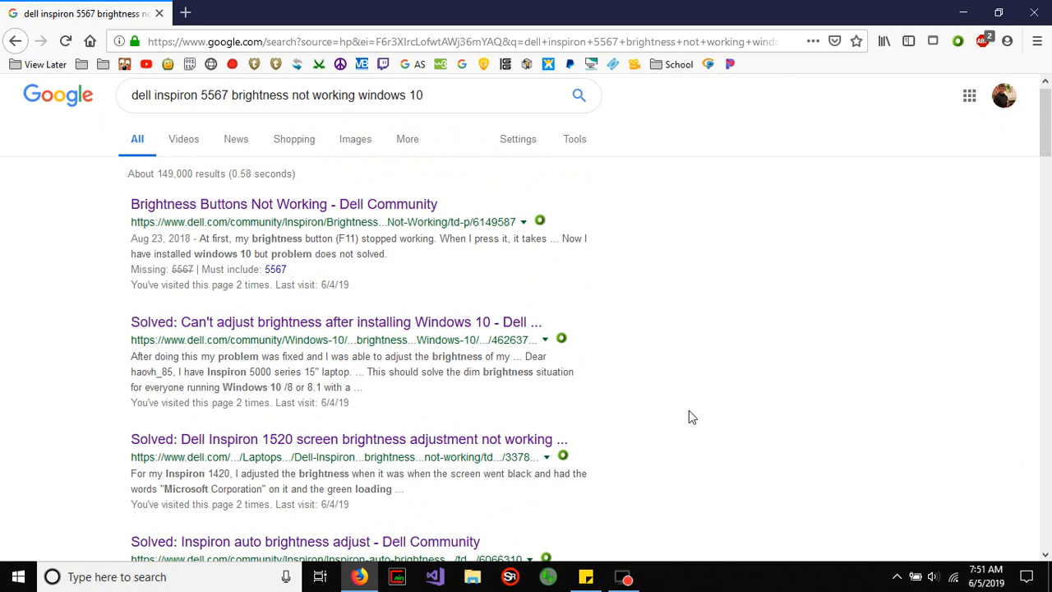